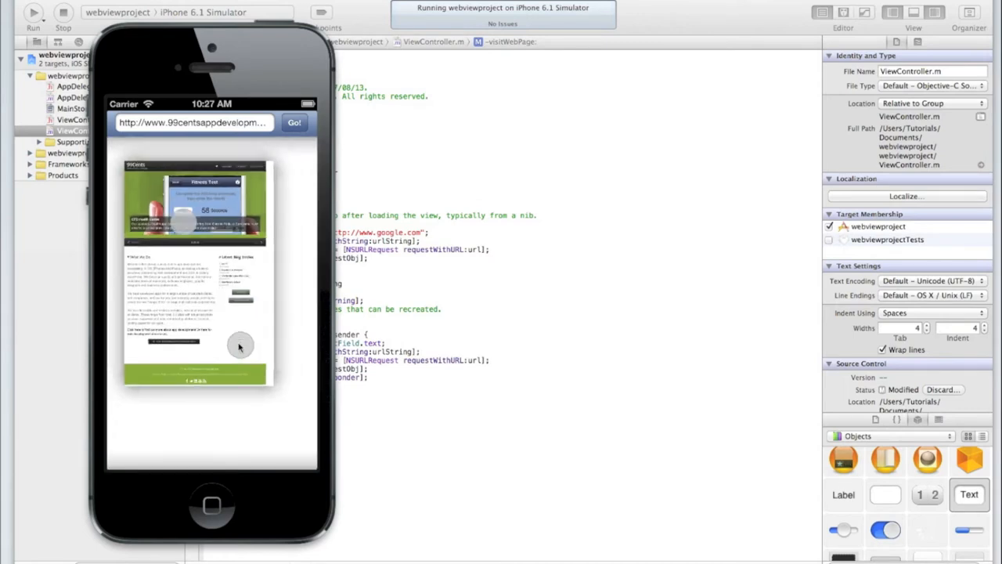
scroll(down, 3)
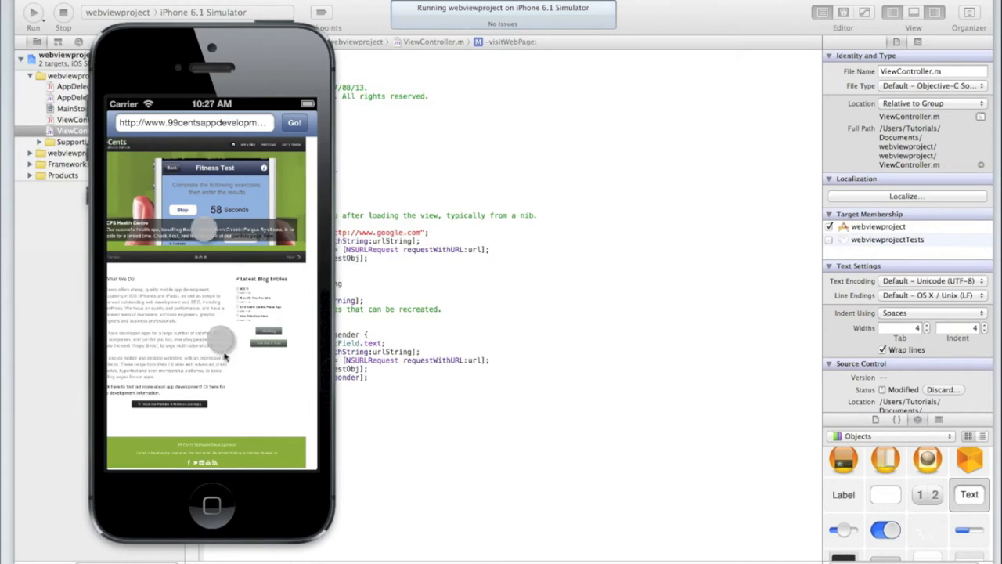
click(191, 122)
text(h)
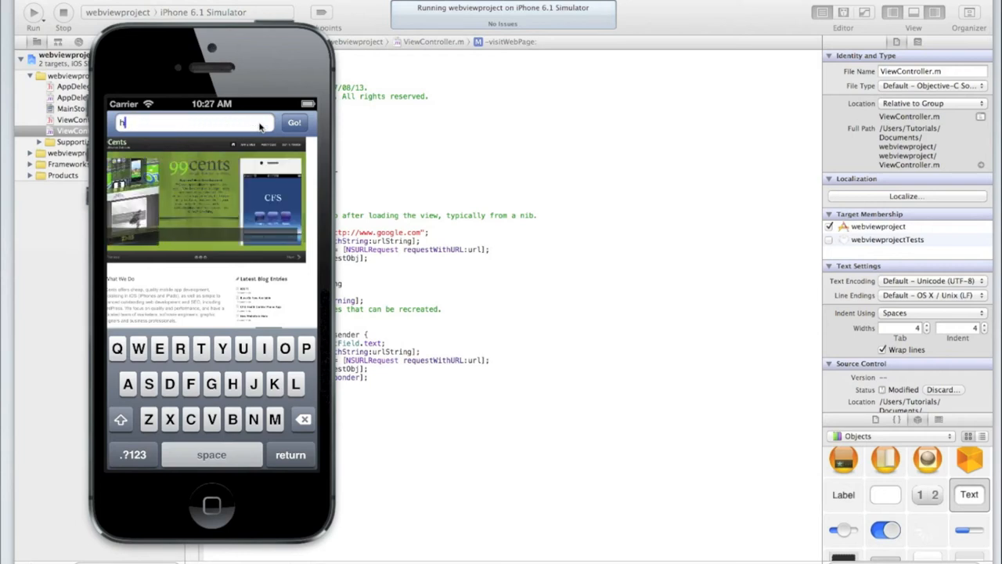
text(ttp:/)
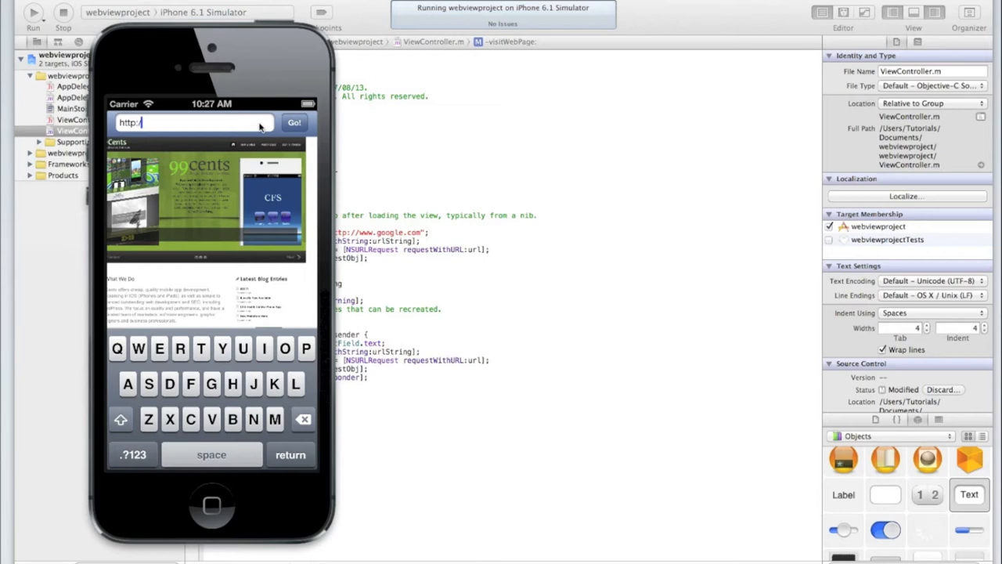
text(www)
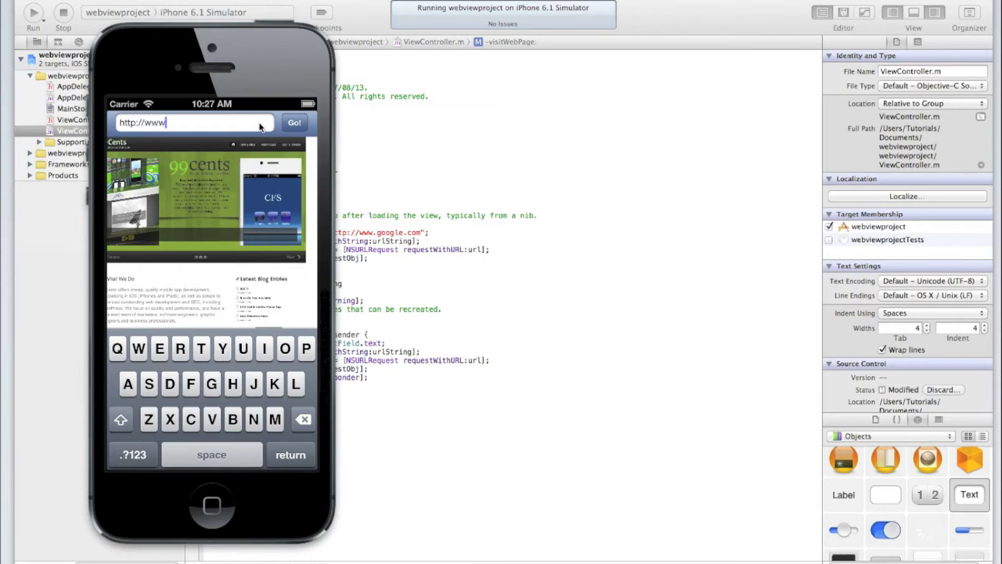
text(.google.com)
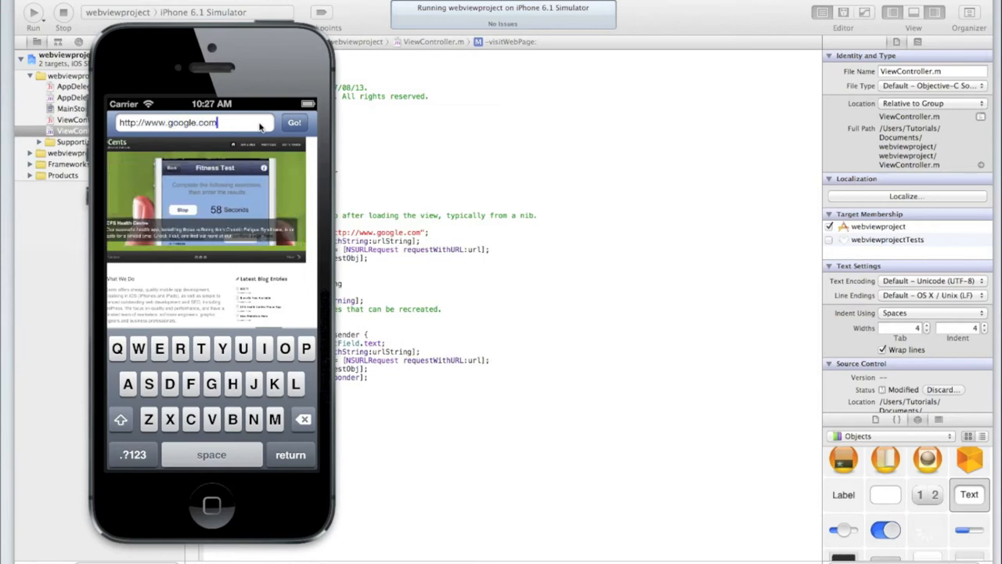
click(294, 122)
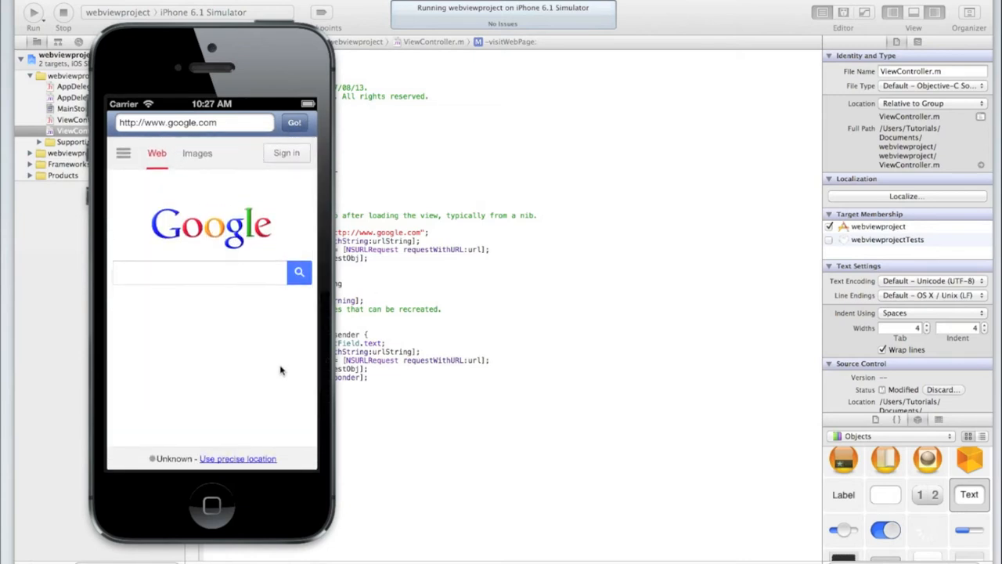
mouse_move(242, 364)
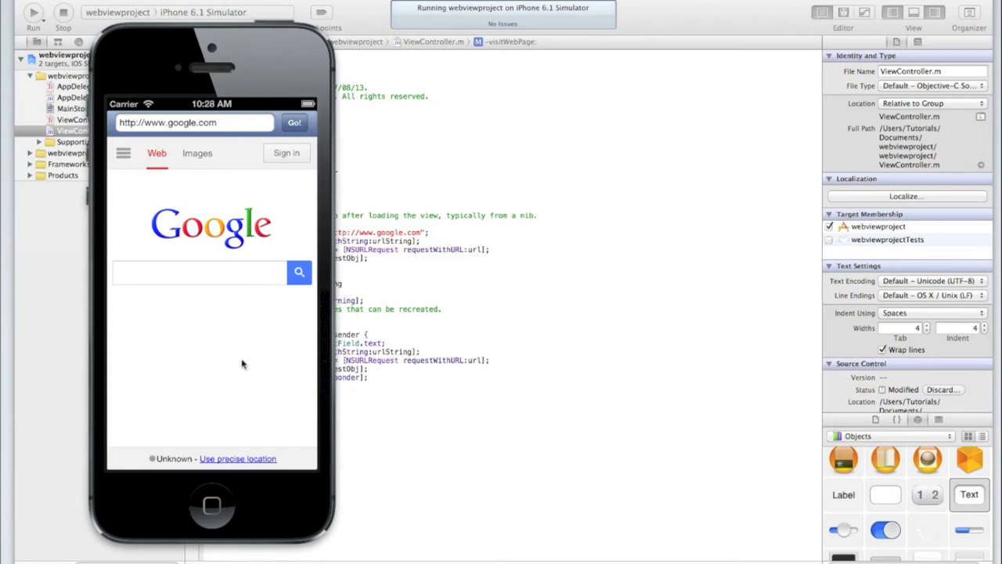
mouse_move(238, 435)
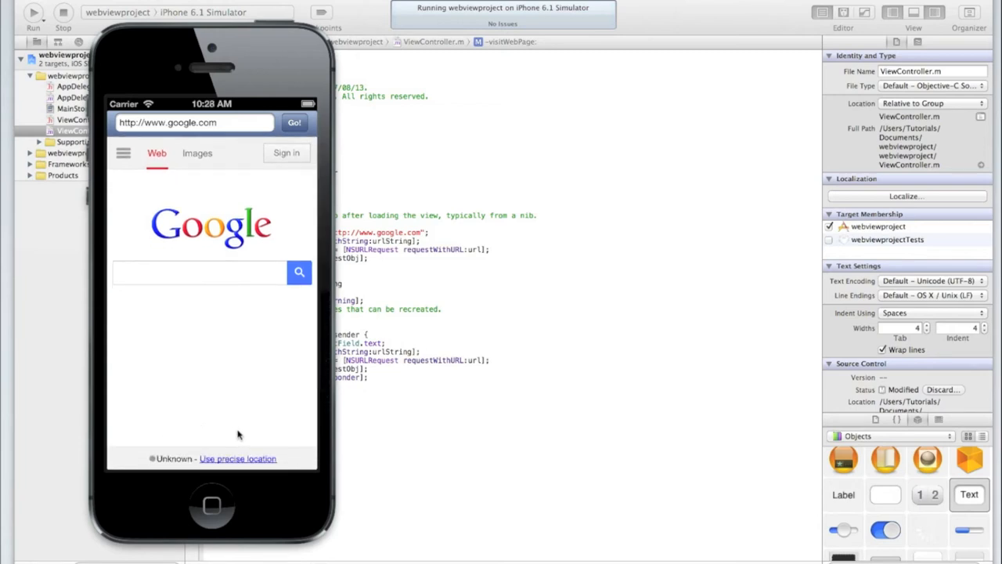
mouse_move(263, 429)
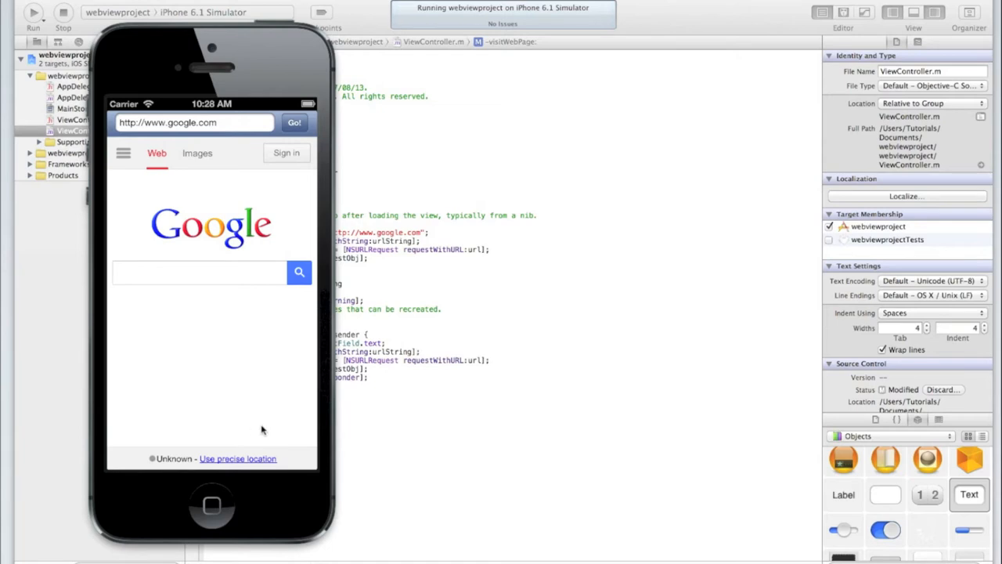
mouse_move(372, 404)
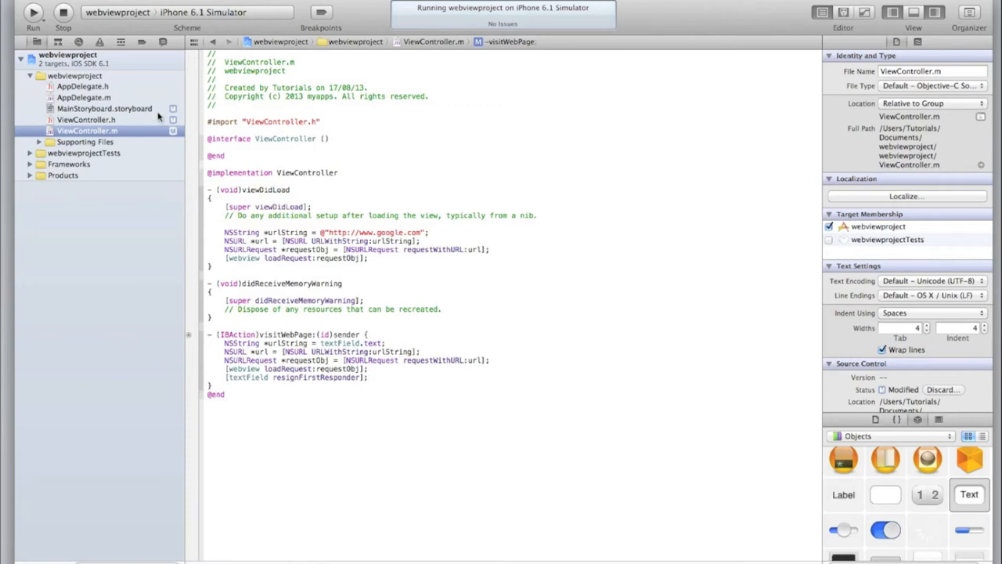
Show MainStoryboard.storyboard in Interface Builder from the Project Navigator.
click(103, 108)
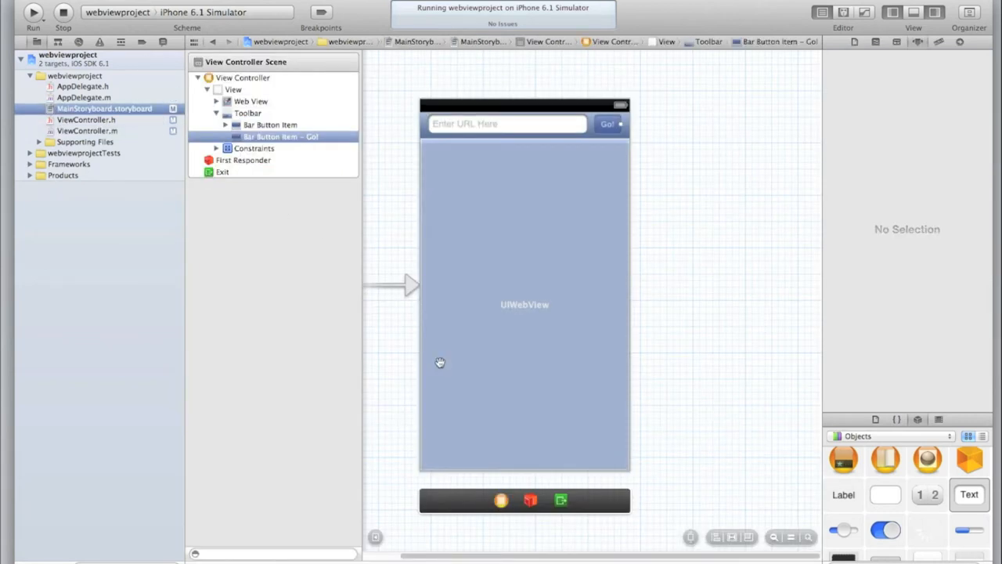
mouse_move(457, 440)
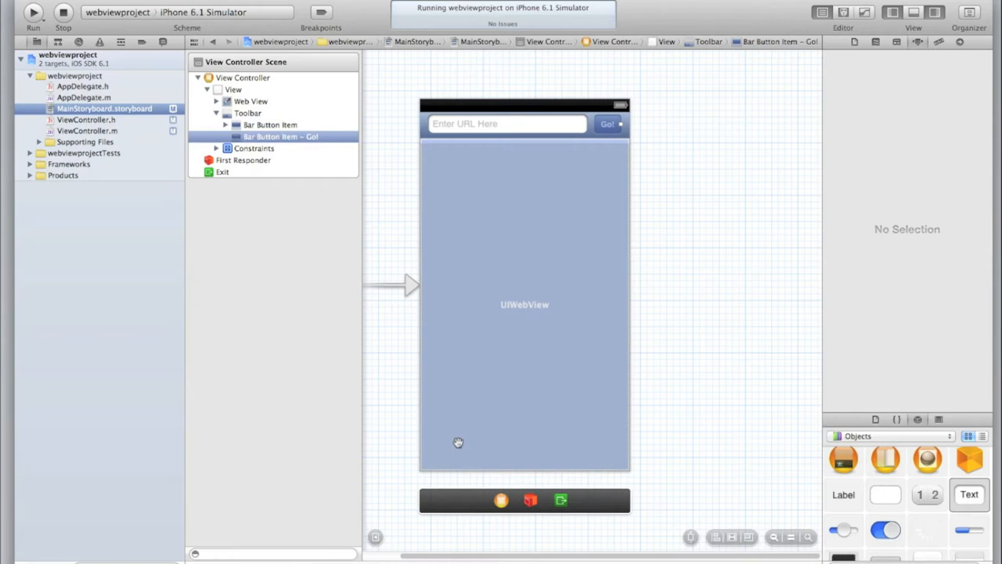
mouse_move(487, 466)
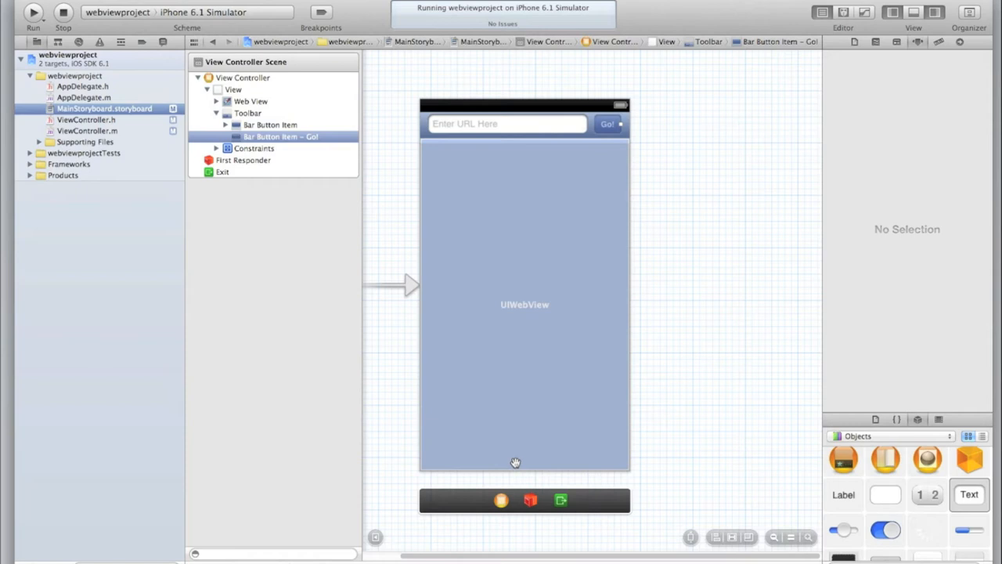
mouse_move(617, 443)
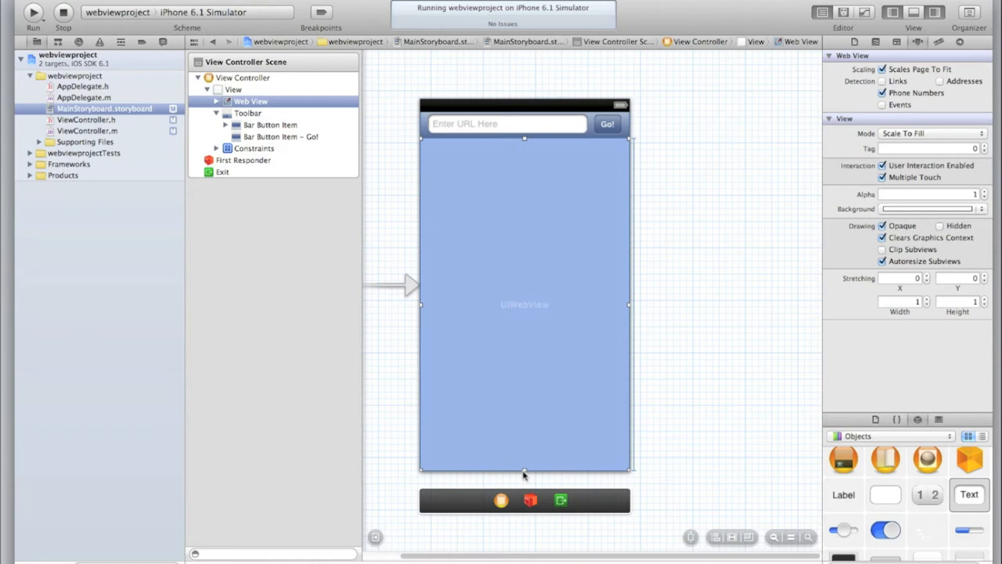
Shorten the UIWebView and place a bottom Toolbar with two bar button items and flexible space.
drag(524, 472, 525, 467)
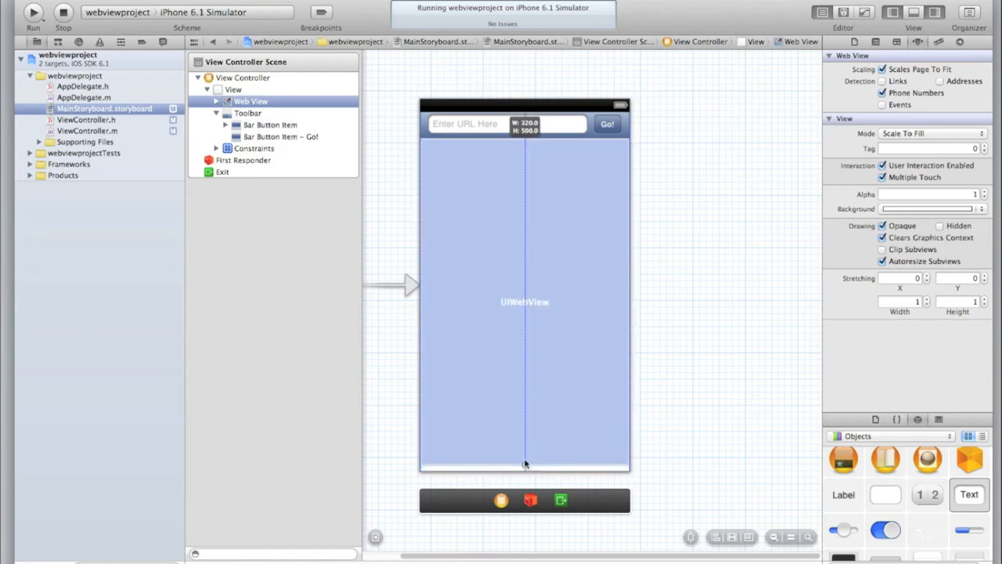
drag(525, 464, 525, 438)
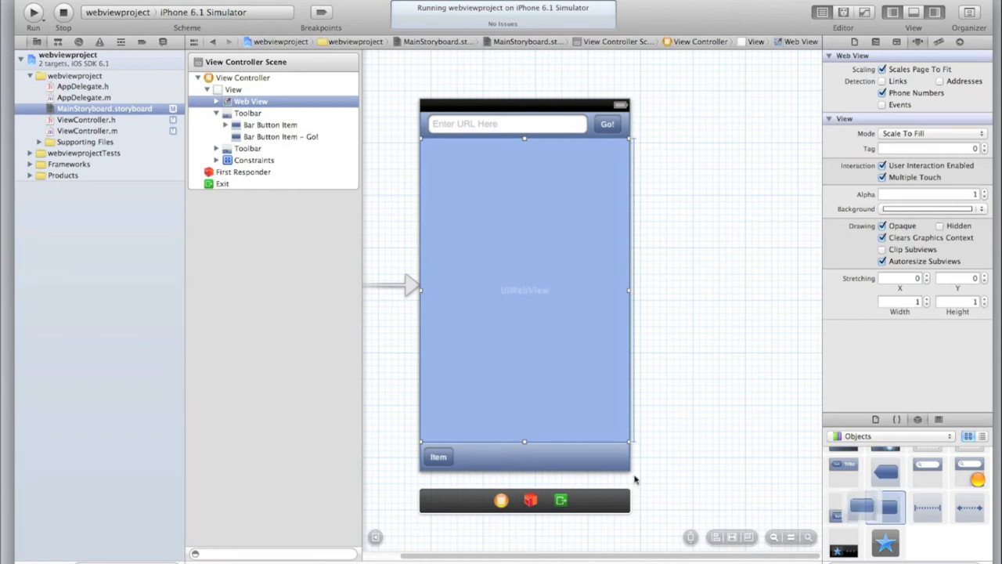
click(247, 148)
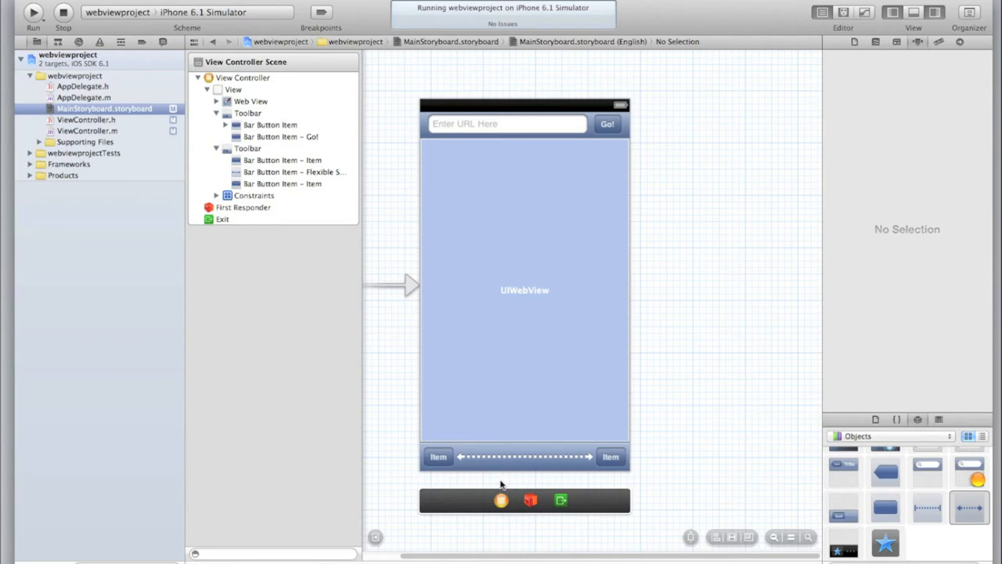
mouse_move(507, 457)
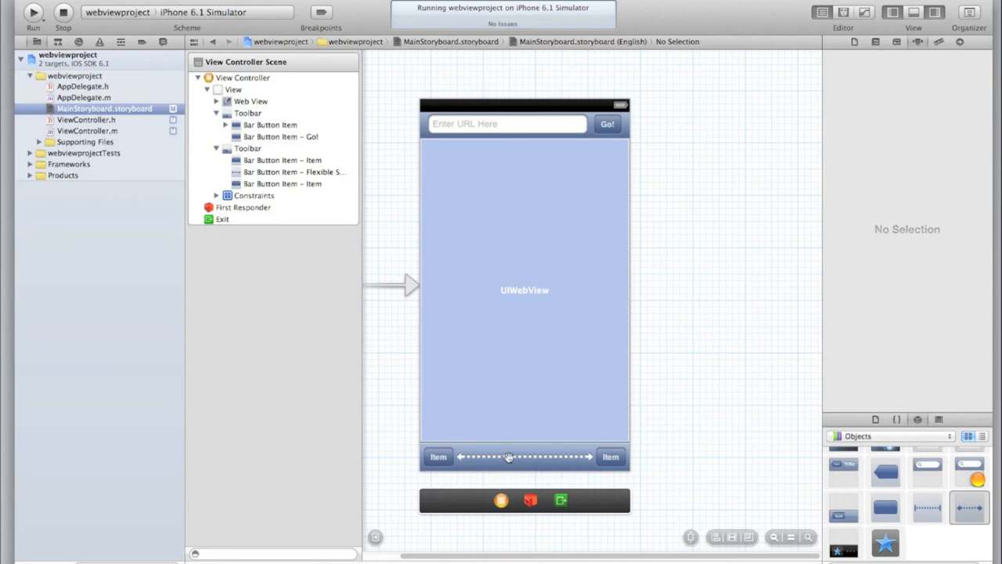
mouse_move(923, 522)
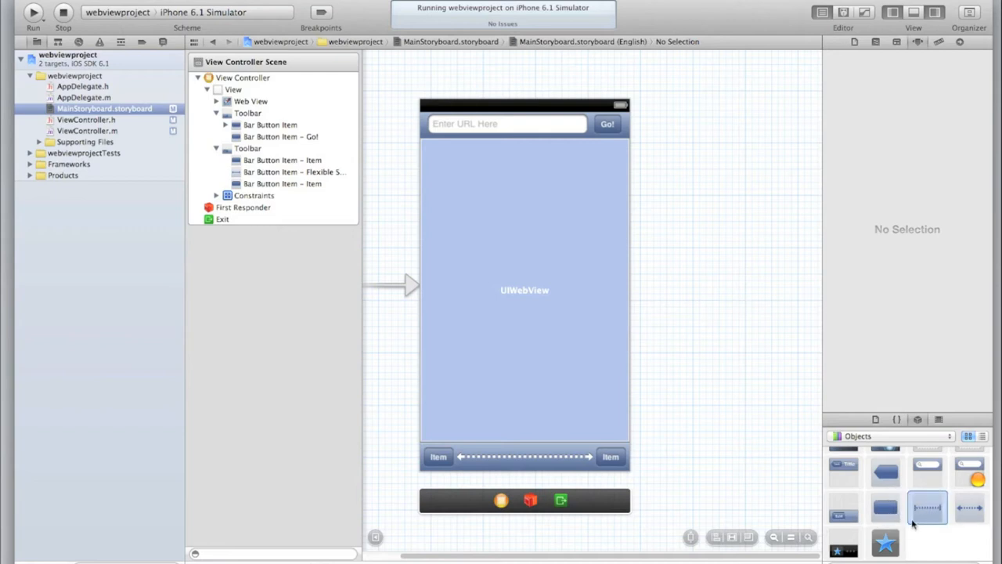
mouse_move(769, 468)
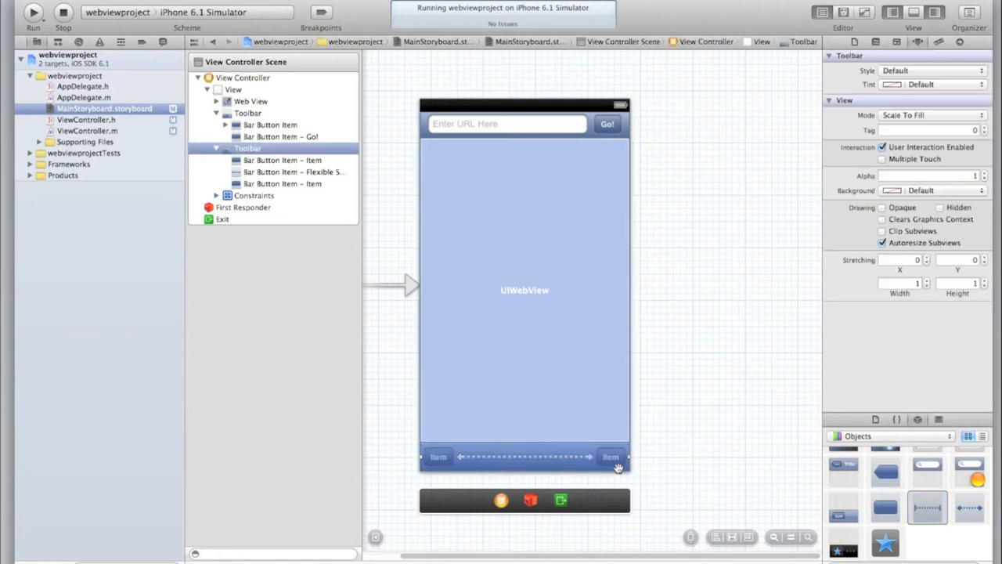
mouse_move(629, 462)
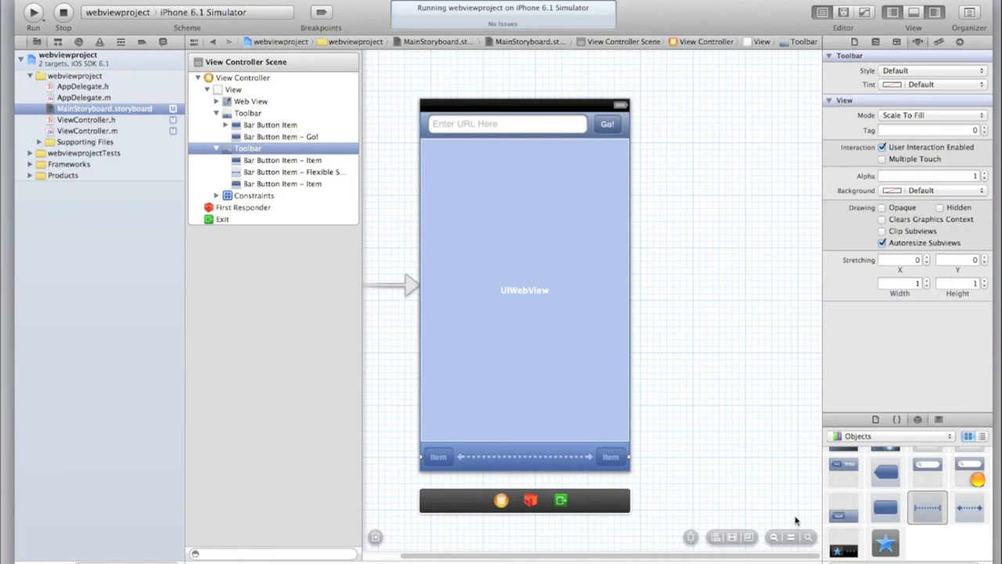
click(525, 290)
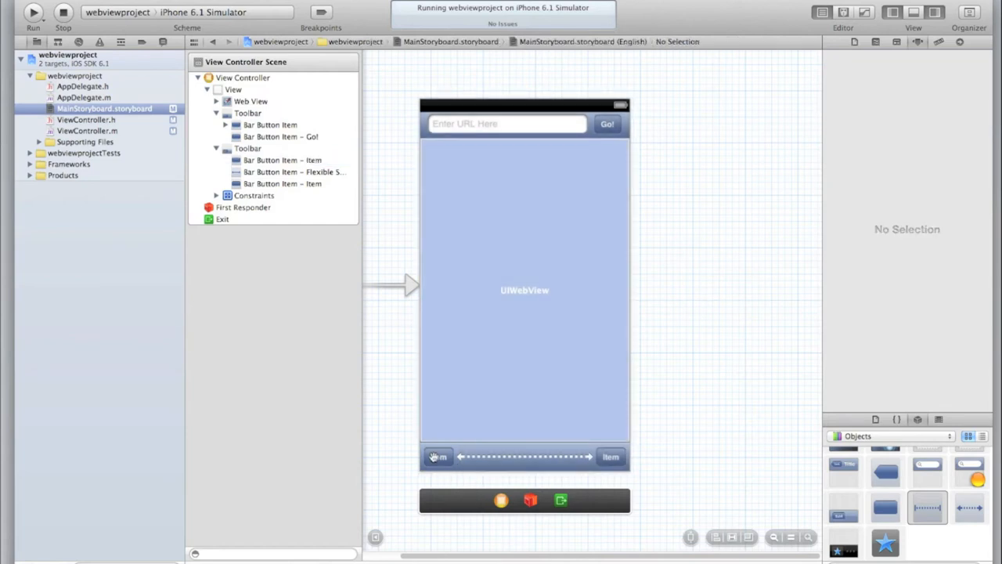
Retitle the right toolbar item to Forward in the Attributes Inspector.
click(438, 457)
text(Back)
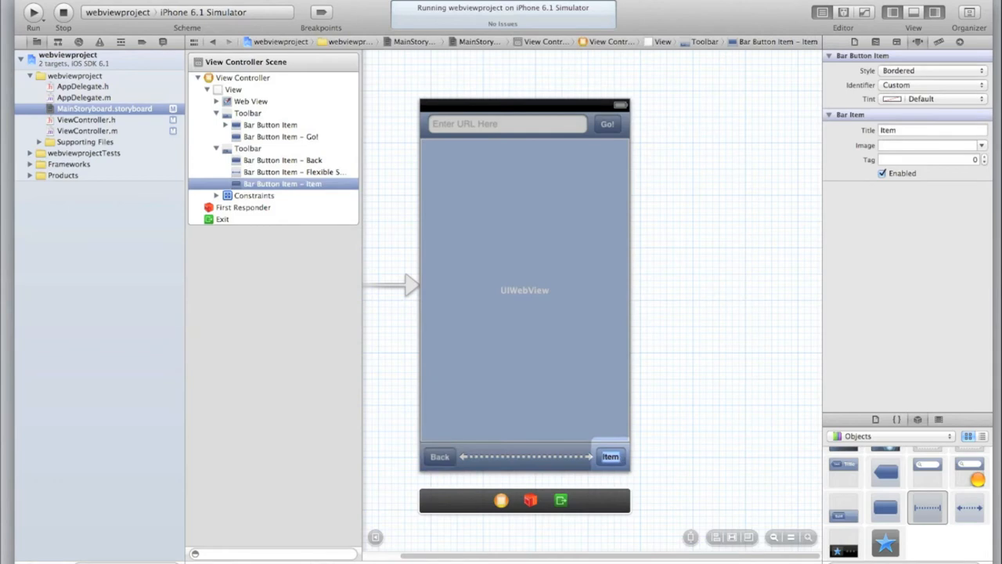
text(Forward)
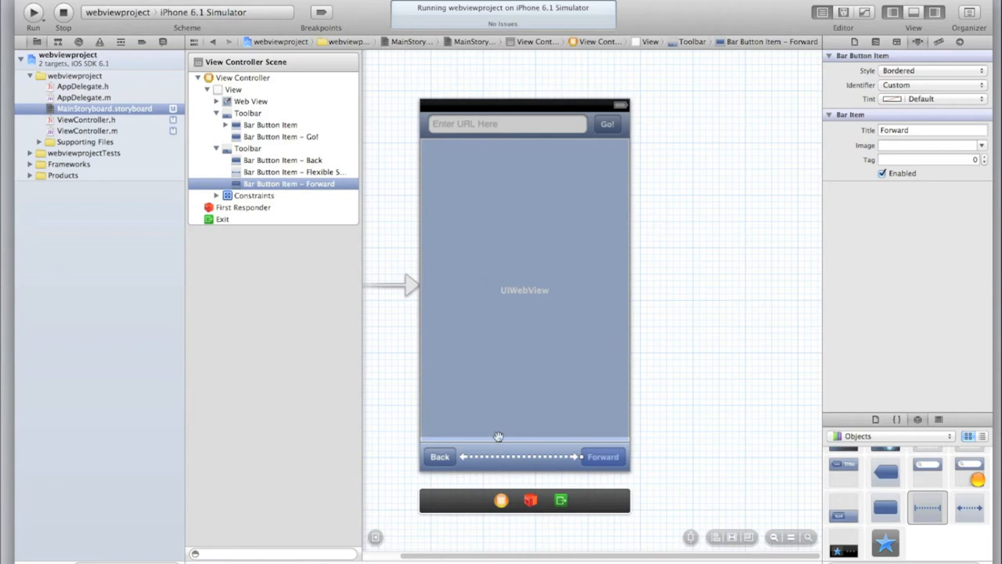
mouse_move(479, 473)
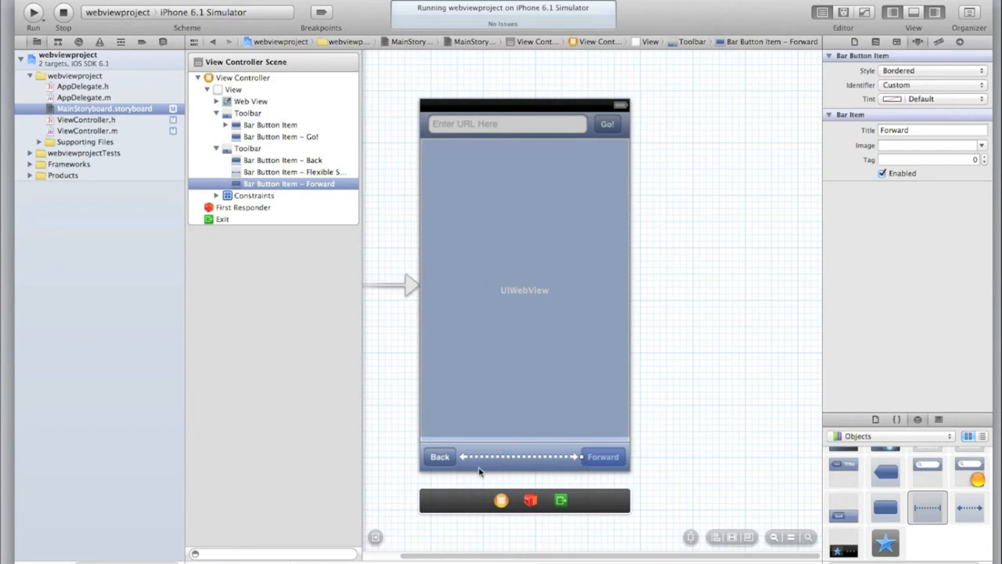
mouse_move(515, 466)
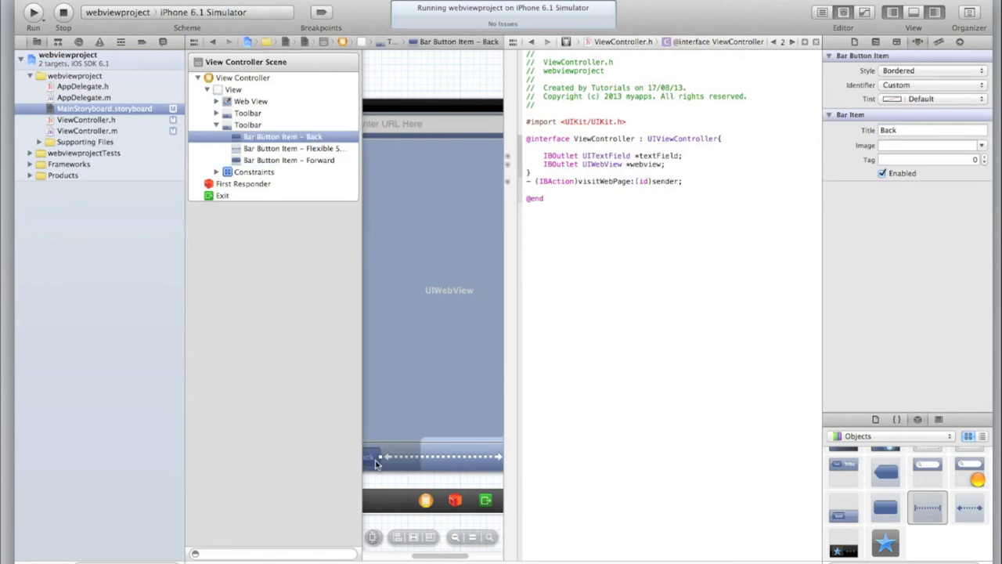
Wire the Back bar button to a new action named back in ViewController.h.
drag(376, 457, 530, 182)
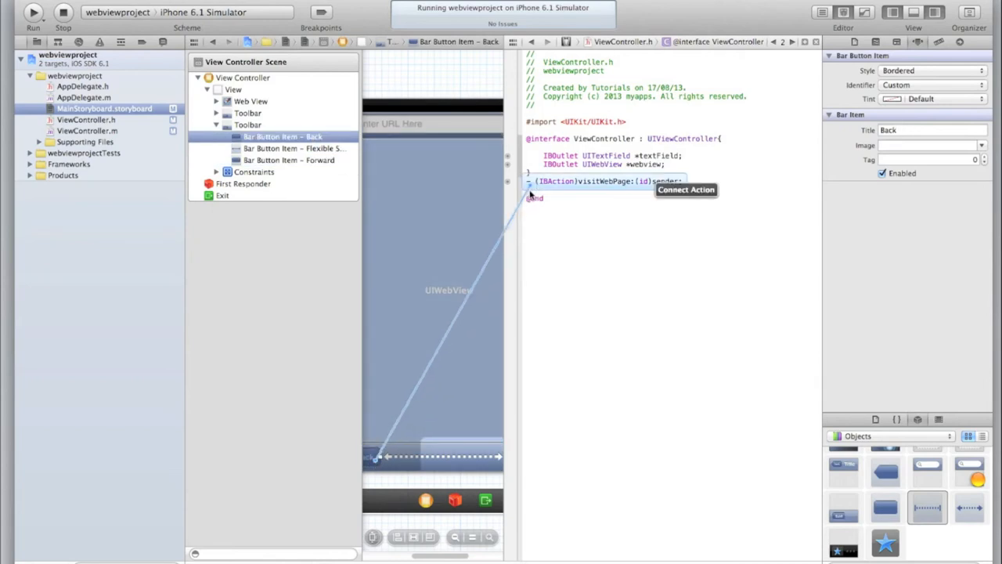
click(529, 191)
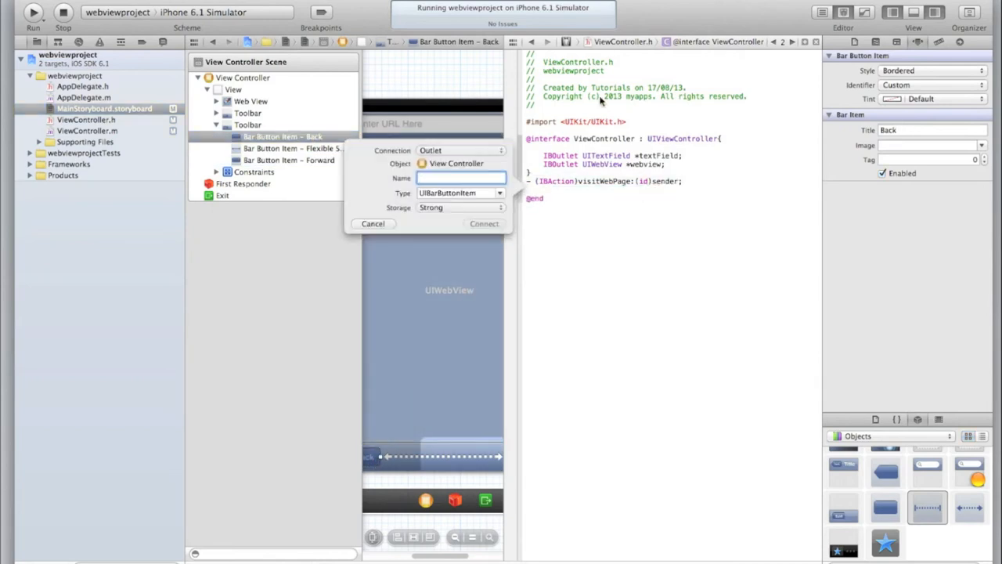
mouse_move(544, 173)
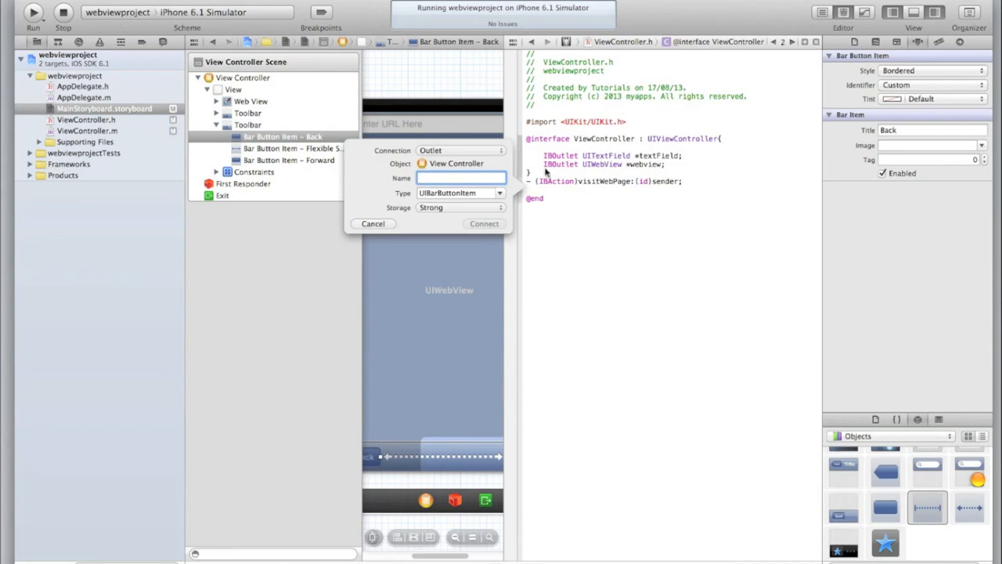
click(460, 150)
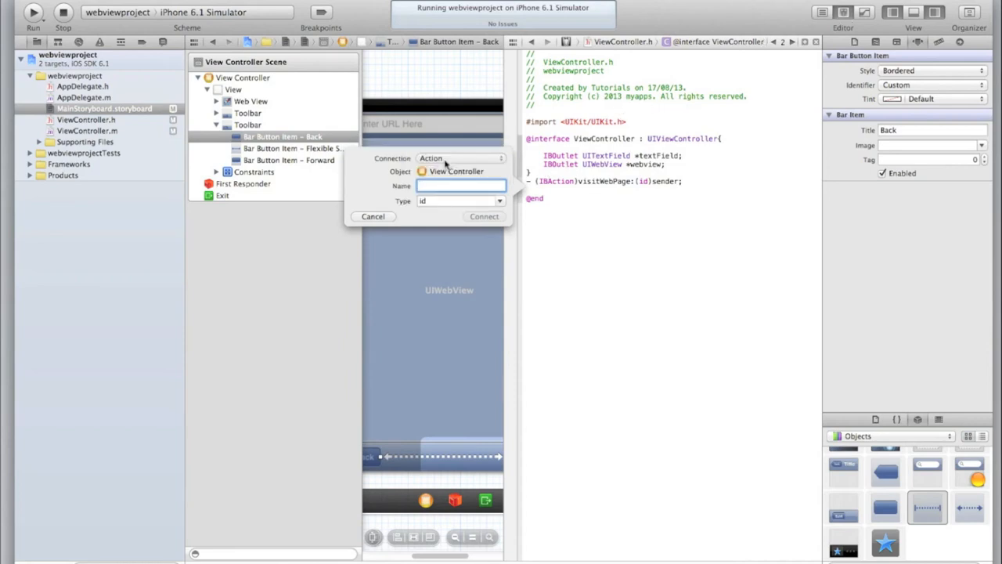
text(back)
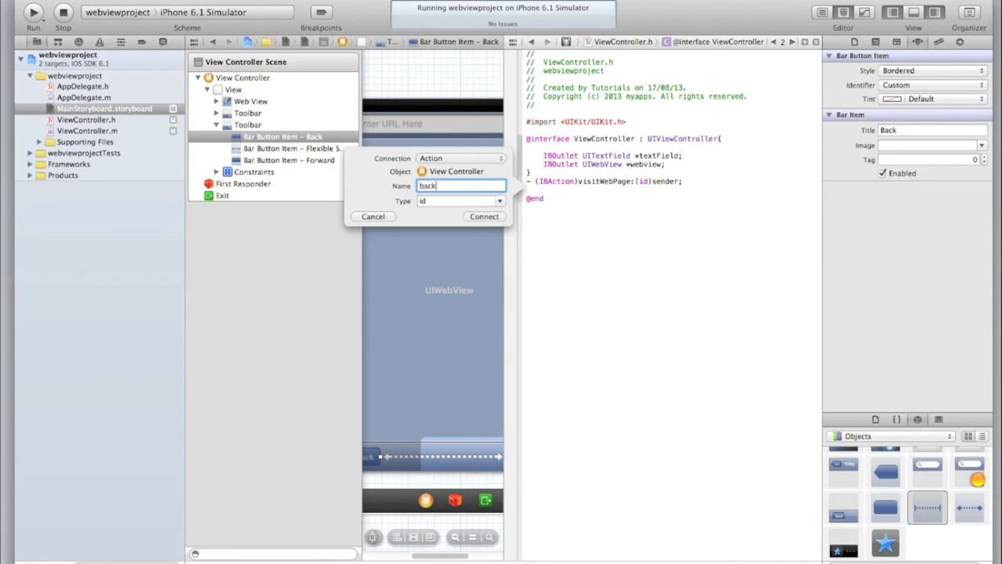
click(484, 216)
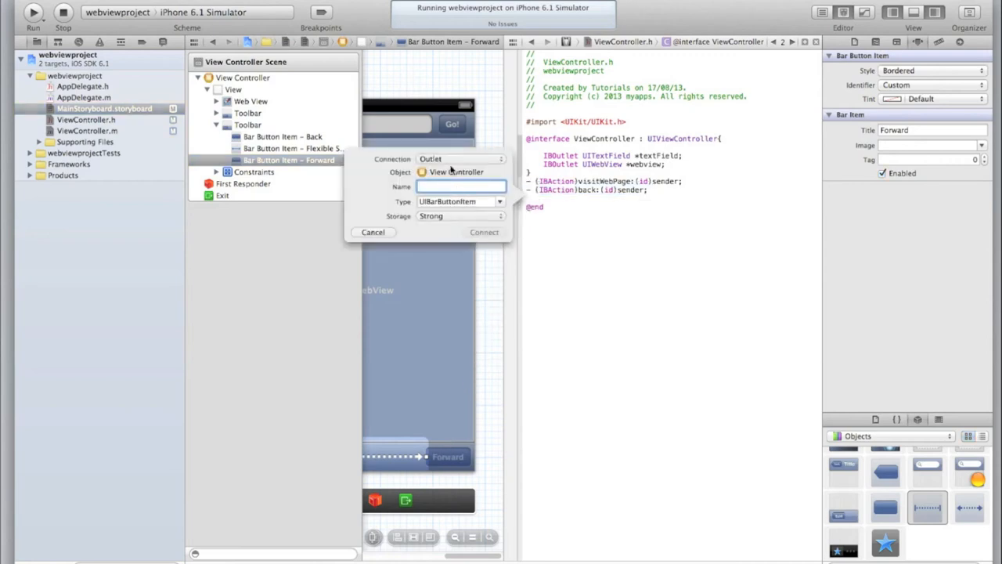
Wire the Forward bar button to a new action named forward in ViewController.h.
click(461, 160)
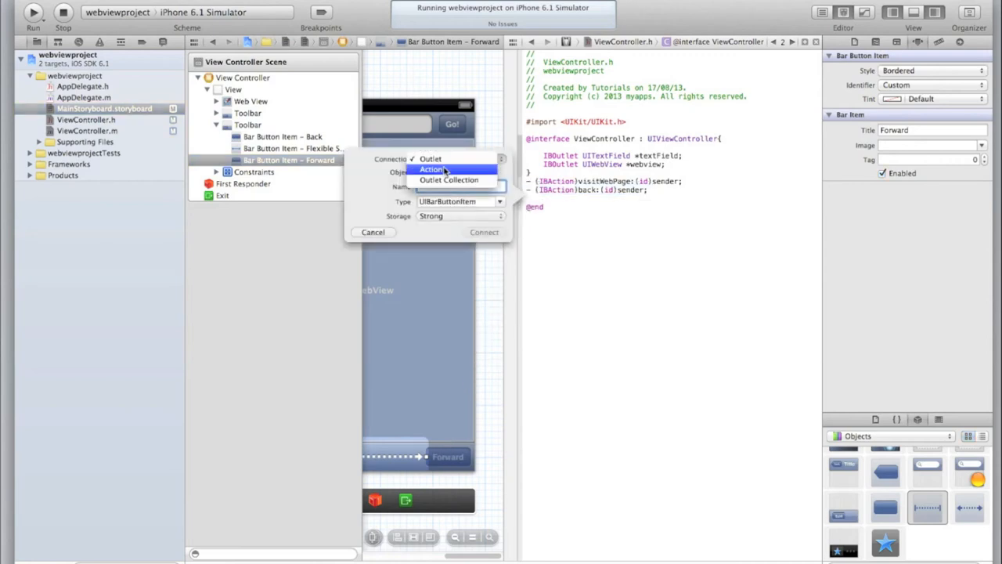
click(432, 170)
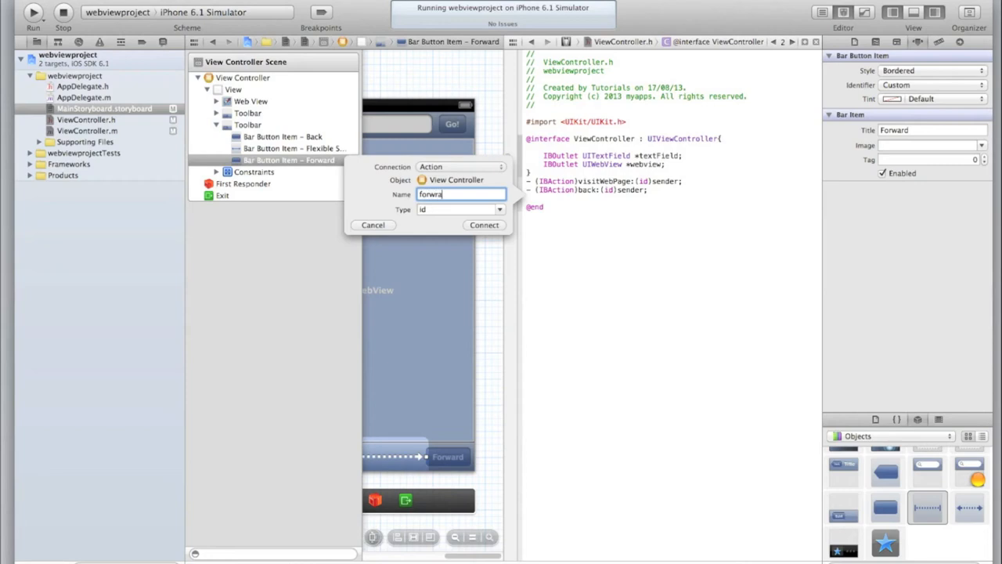
text(forward)
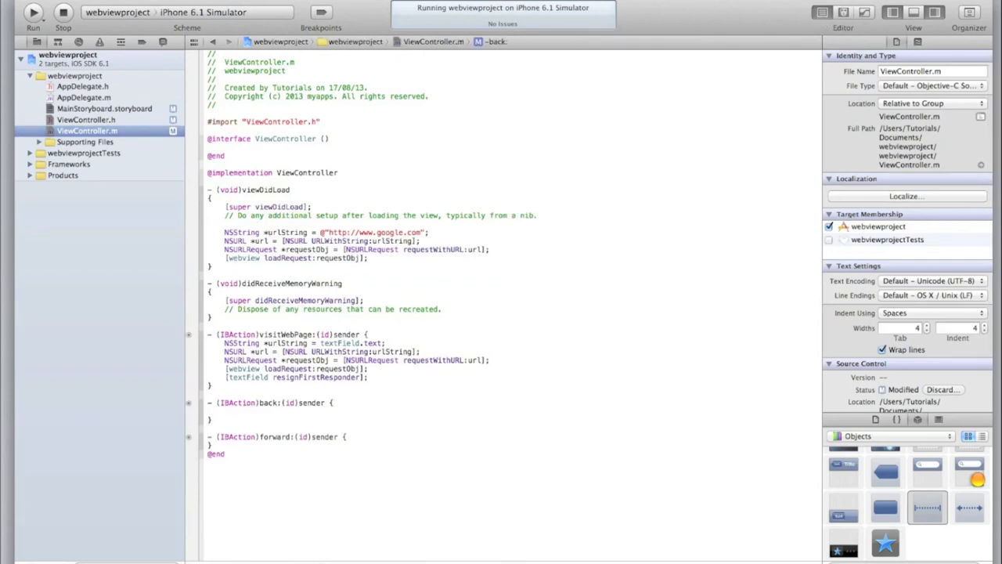
Make back: call [webview goBack]; and forward: call [webview goForward];.
text(webview)
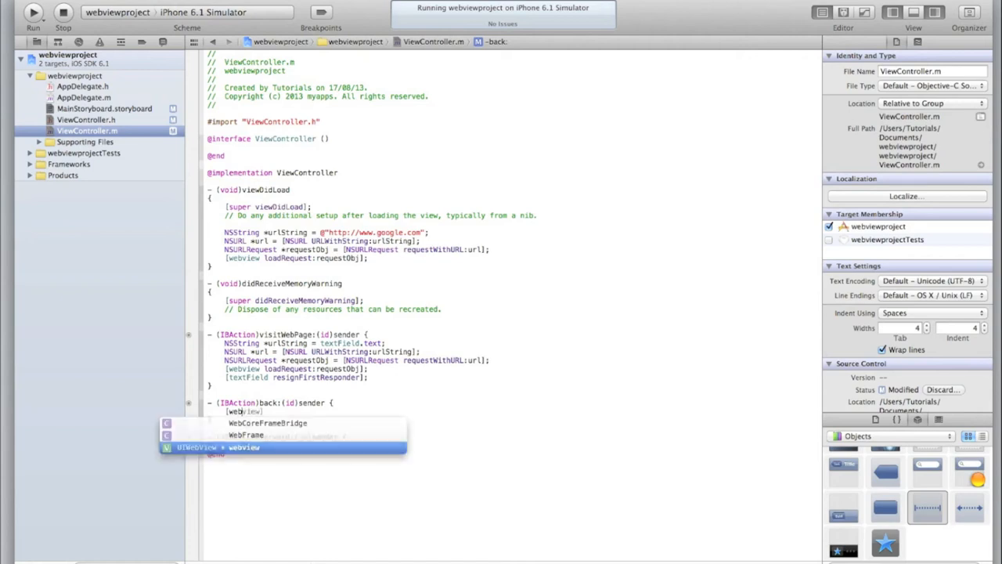
text(goBack)
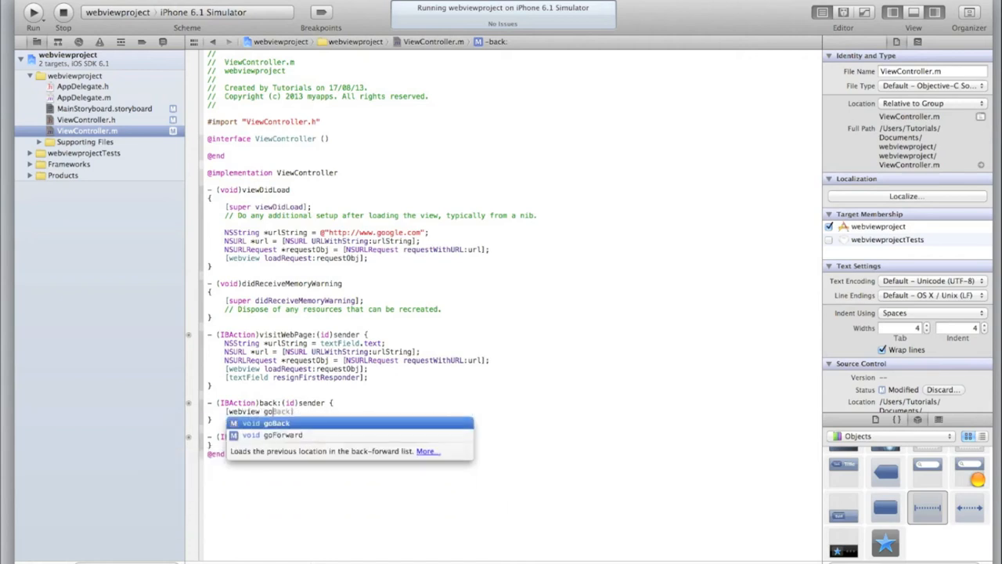
key(Return)
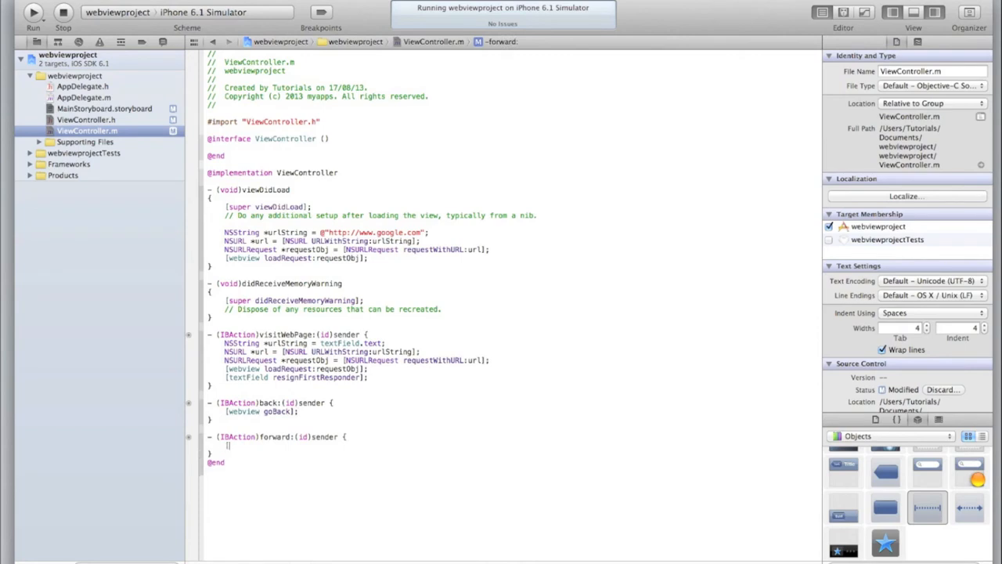
text([webview)
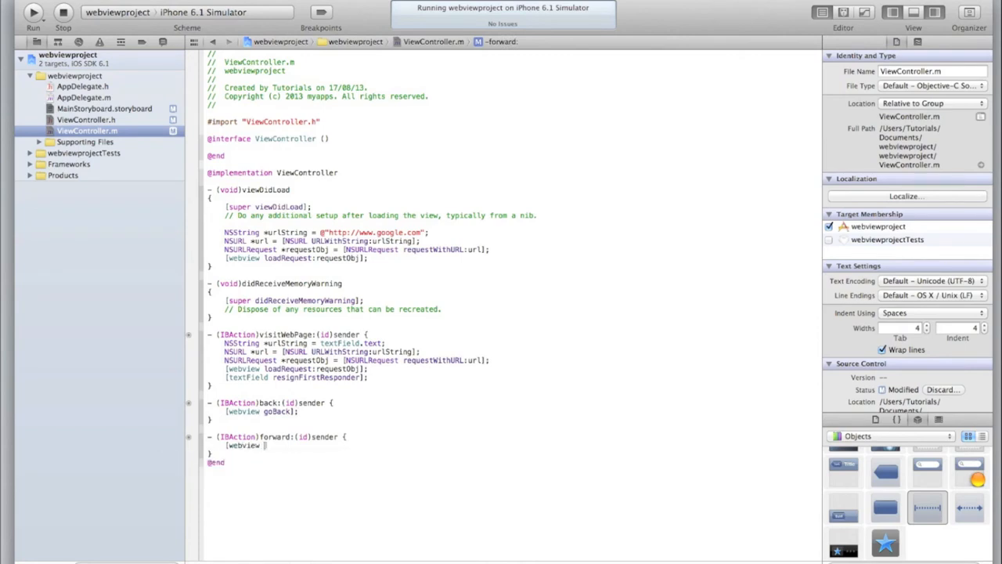
text(goForward];)
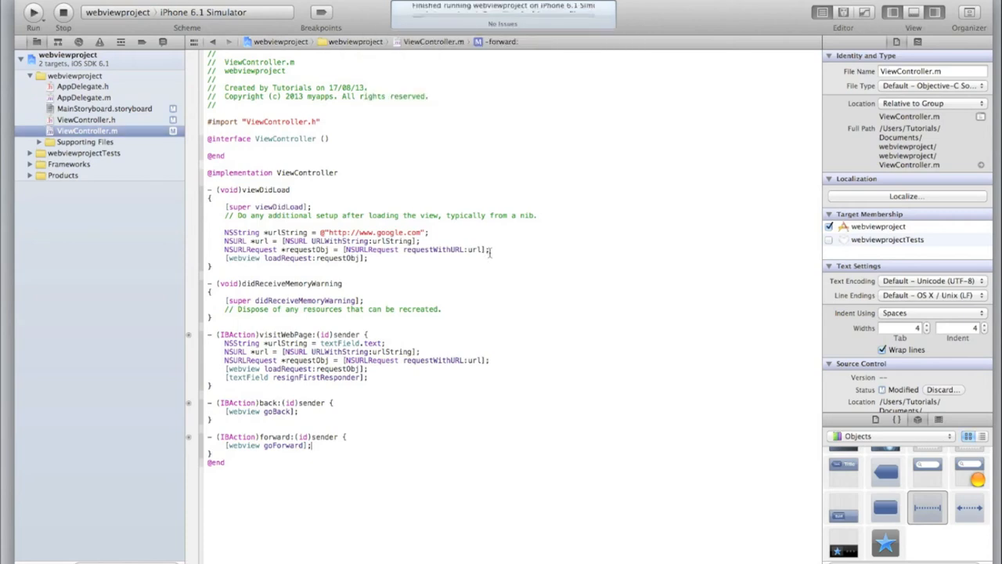
Run the browser app in the iOS Simulator to try the Back and Forward buttons.
click(33, 12)
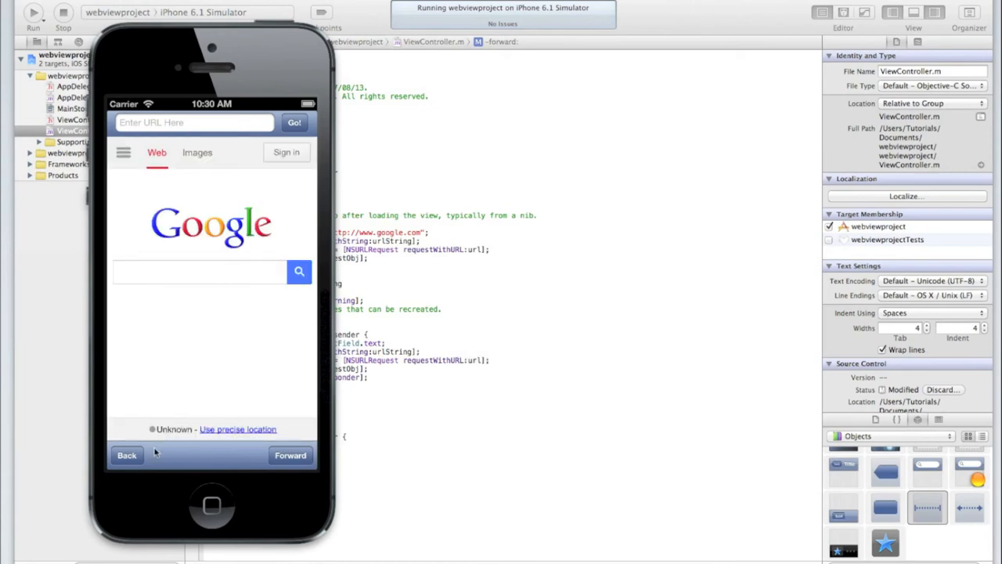
mouse_move(147, 456)
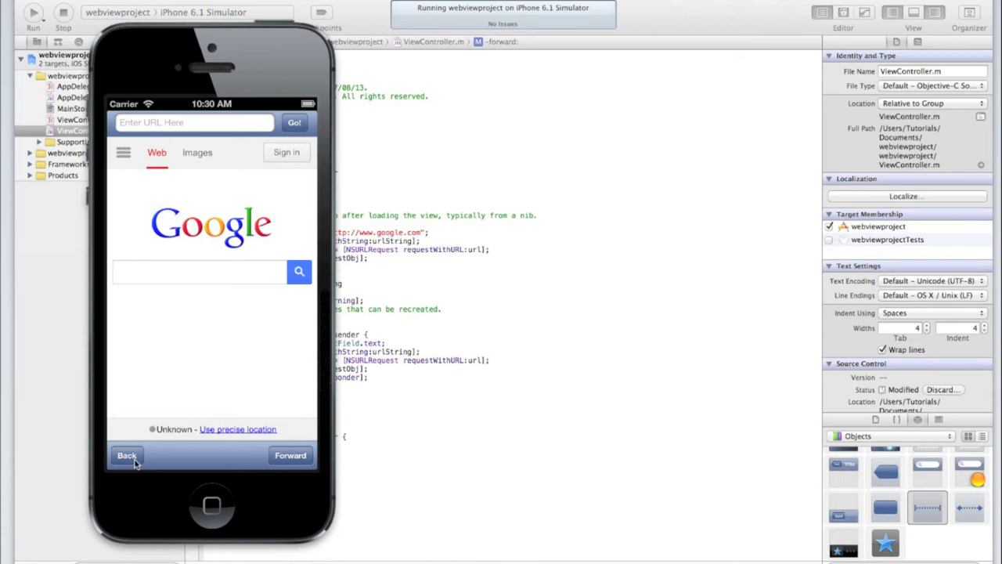
mouse_move(379, 441)
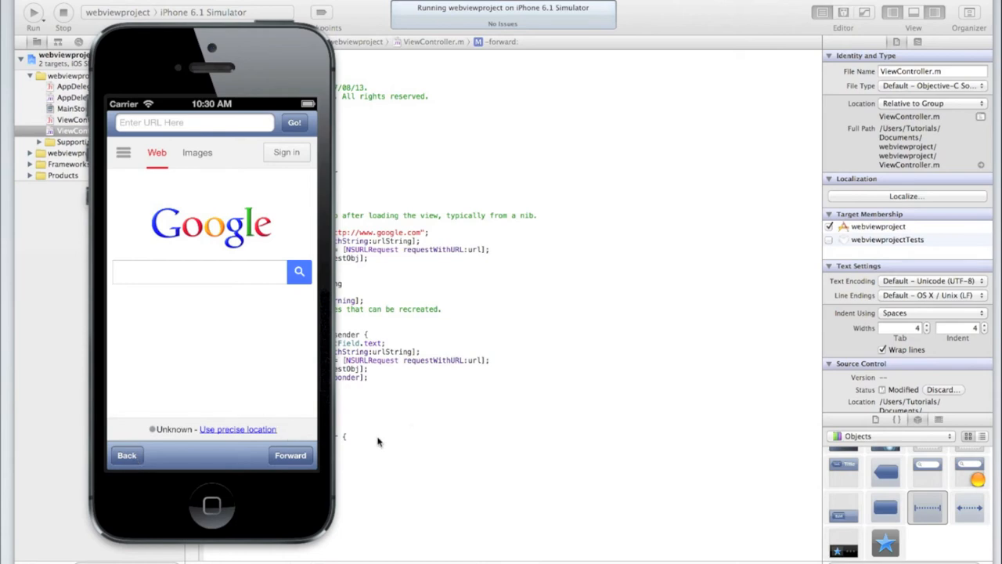
mouse_move(369, 443)
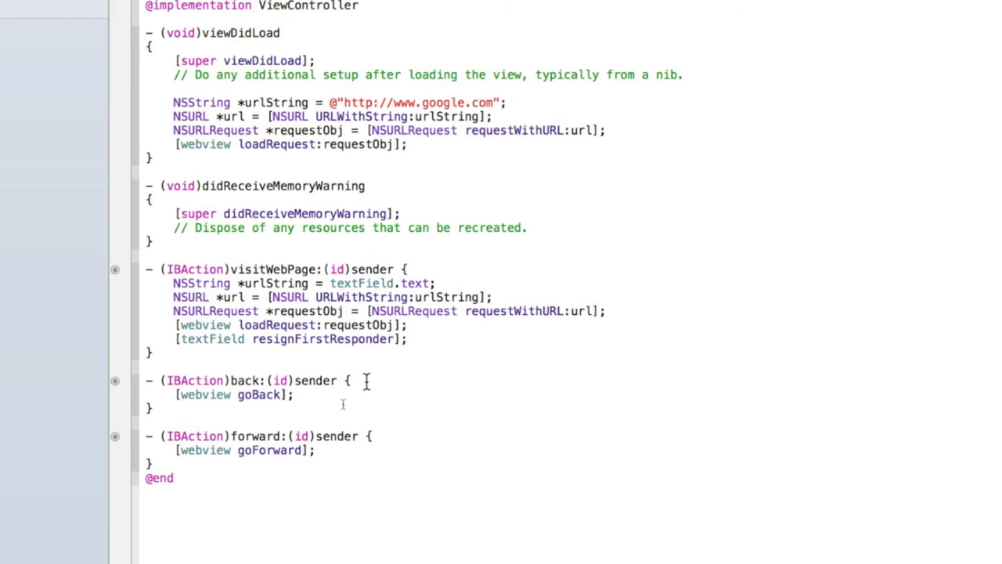
Guard goBack with if ([webview canGoBack] == YES) and goForward with a canGoForward check.
text(if)
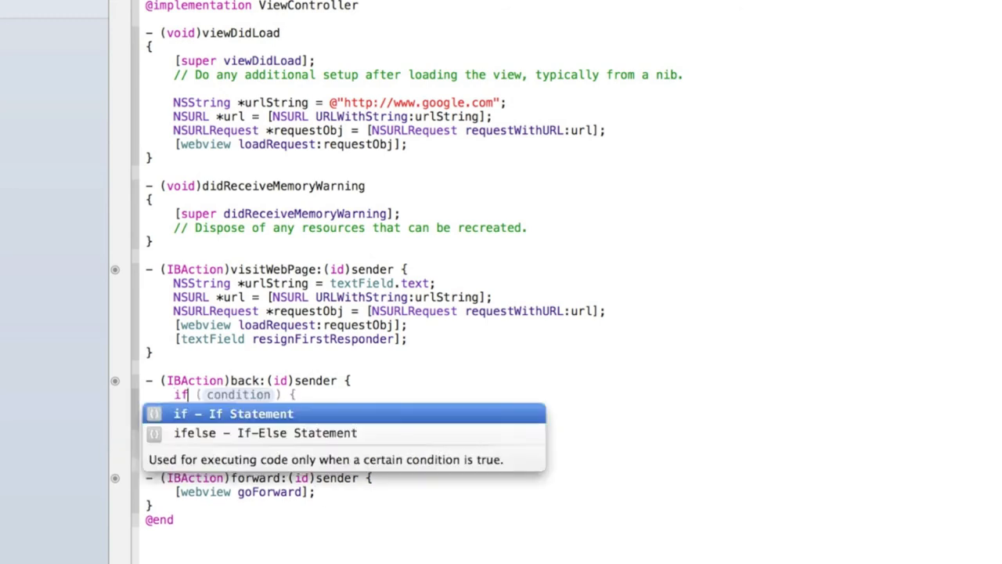
text(webview]) {)
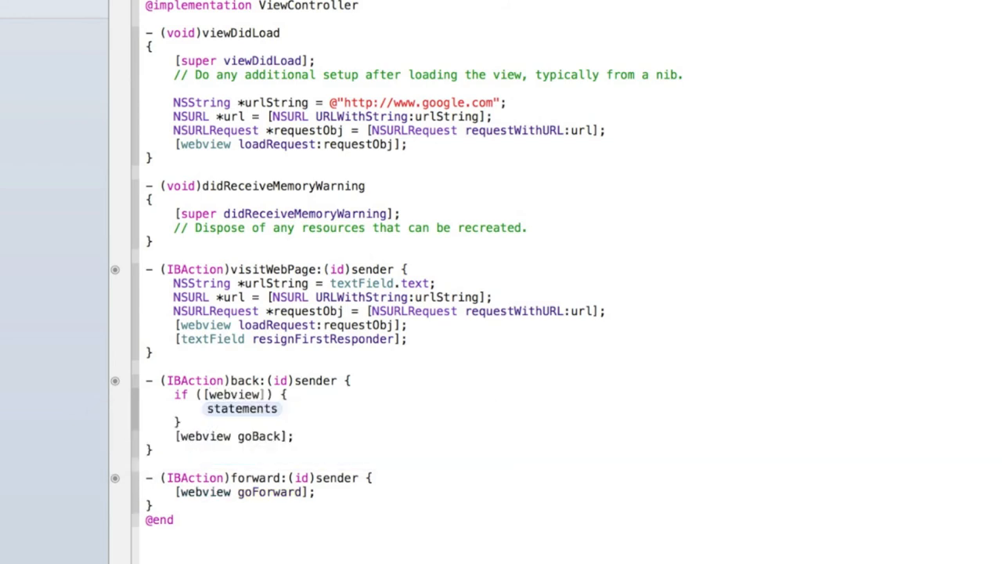
text(canGoBack)
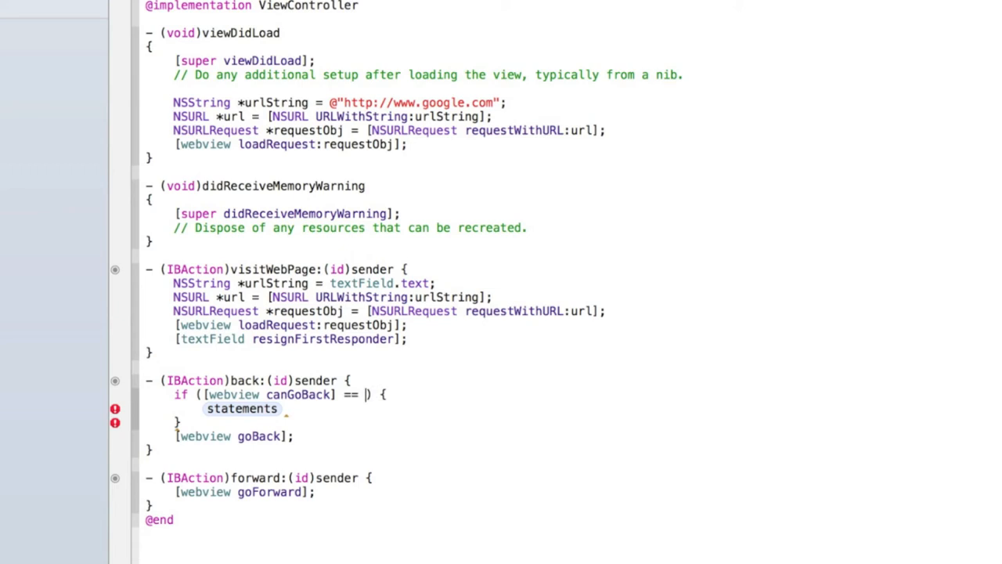
text(YES)
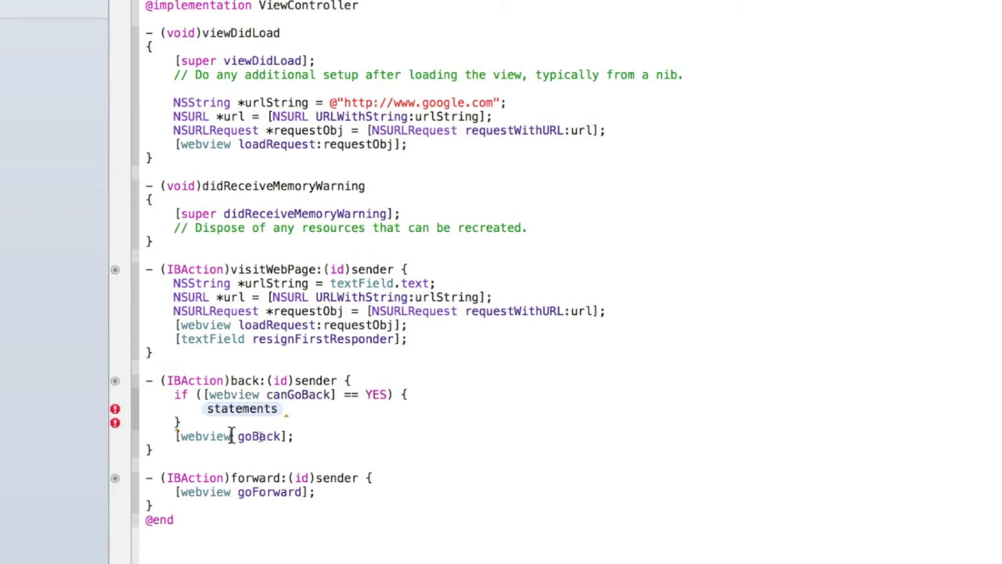
triple_click(235, 435)
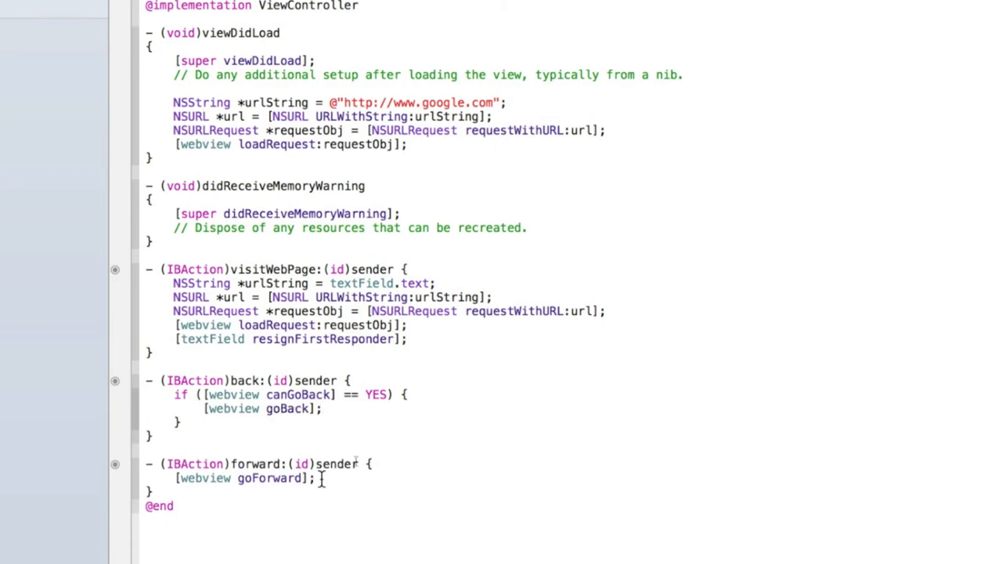
text(if)
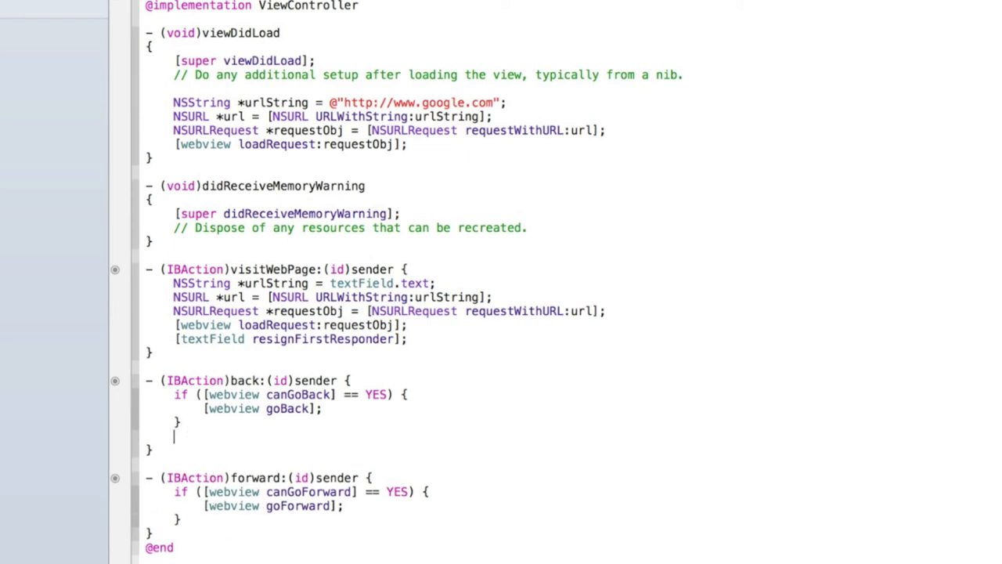
Add an else branch in back: allocating a UIAlertView titled 'Oops!' saying the page cannot go back.
text(else{)
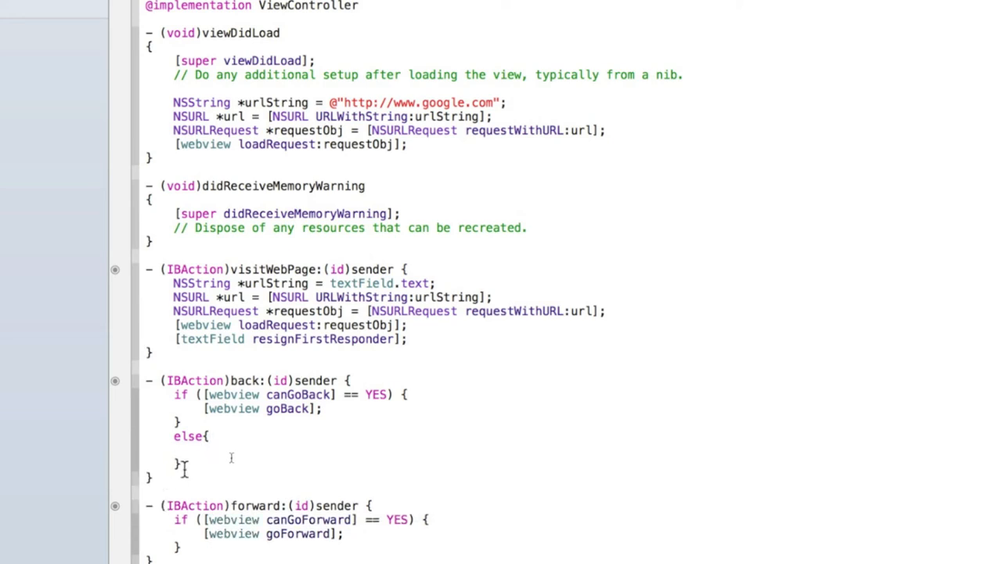
click(202, 451)
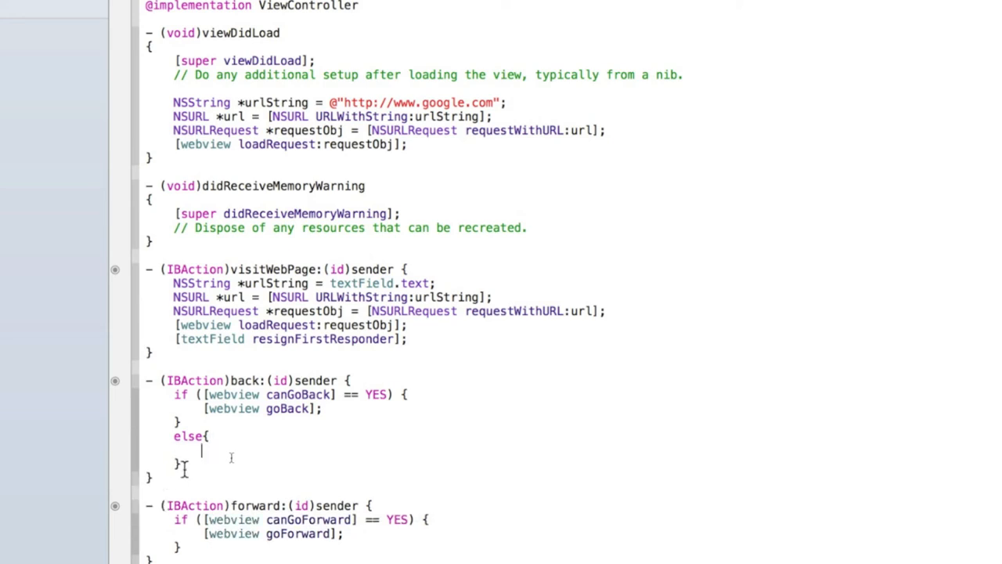
text(UIAlertView)
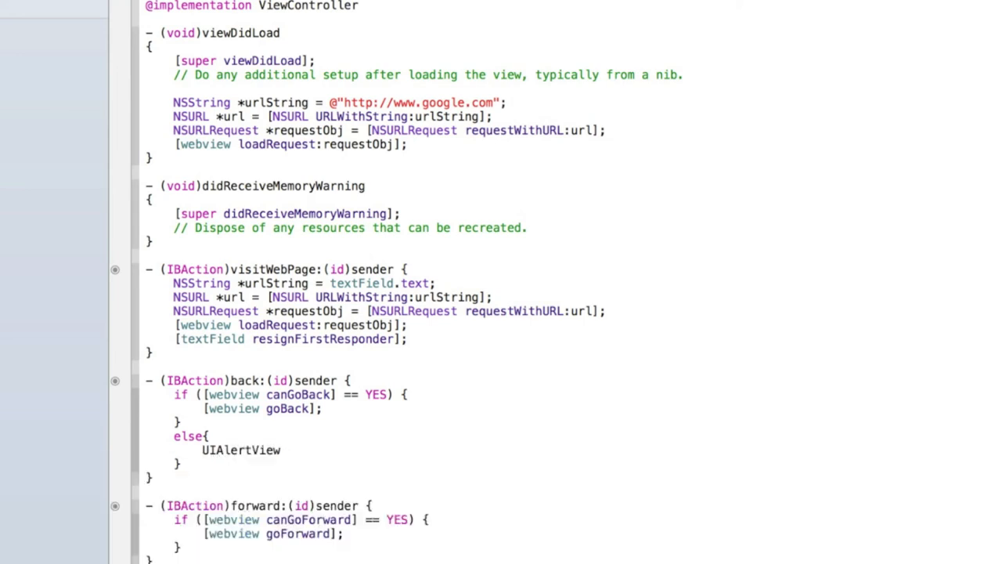
text(*alert =)
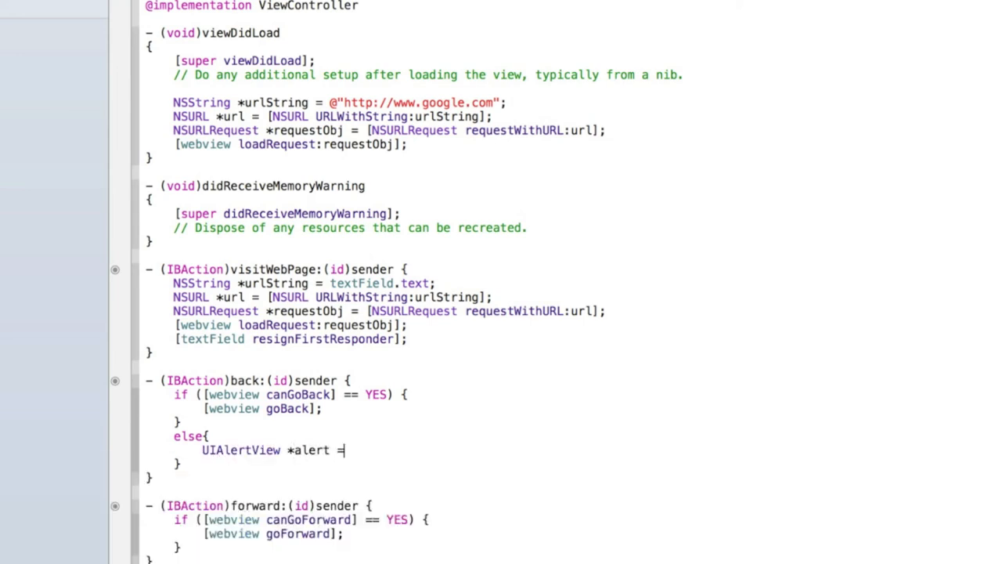
text([[UIAlertView]])
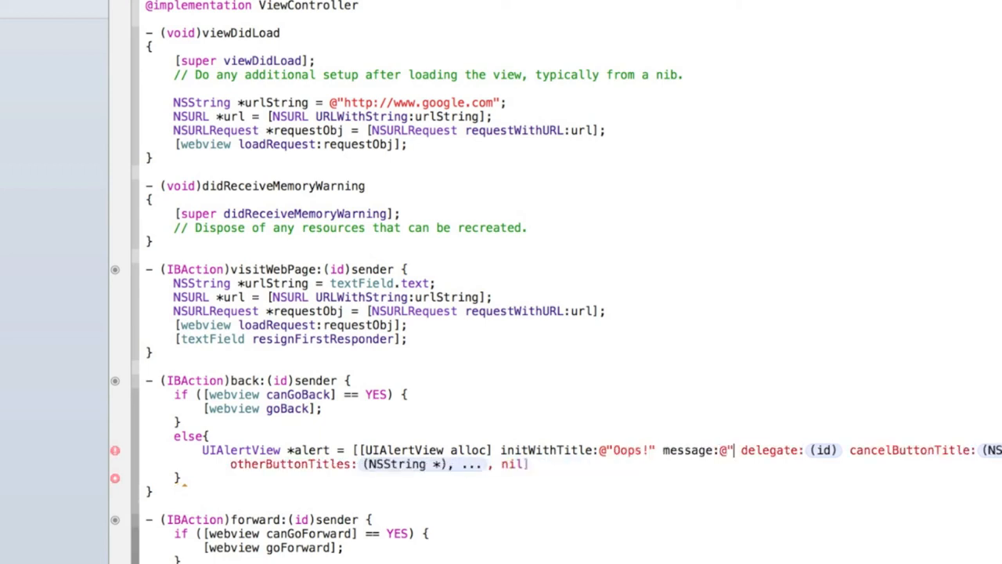
text(This web page cannot go back")
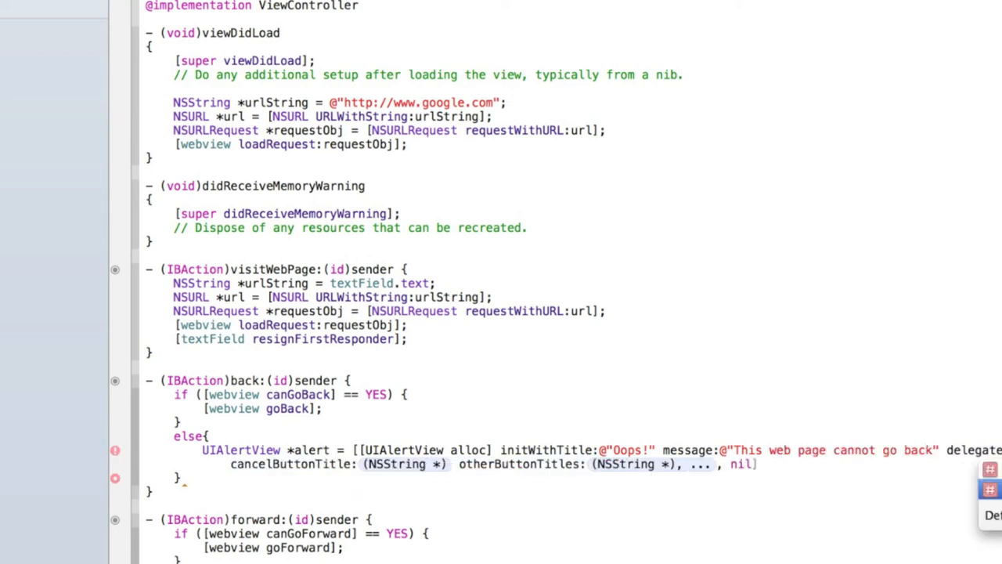
Give the alert an 'Okay' cancel button, nil other buttons, and call [alert show];.
double_click(401, 464)
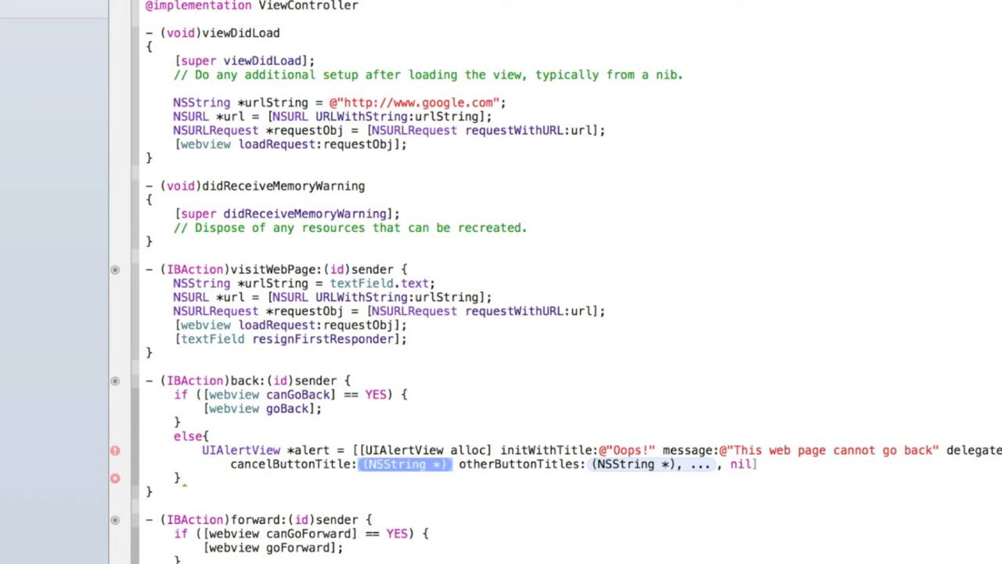
text(@"OKa")
text([alert)
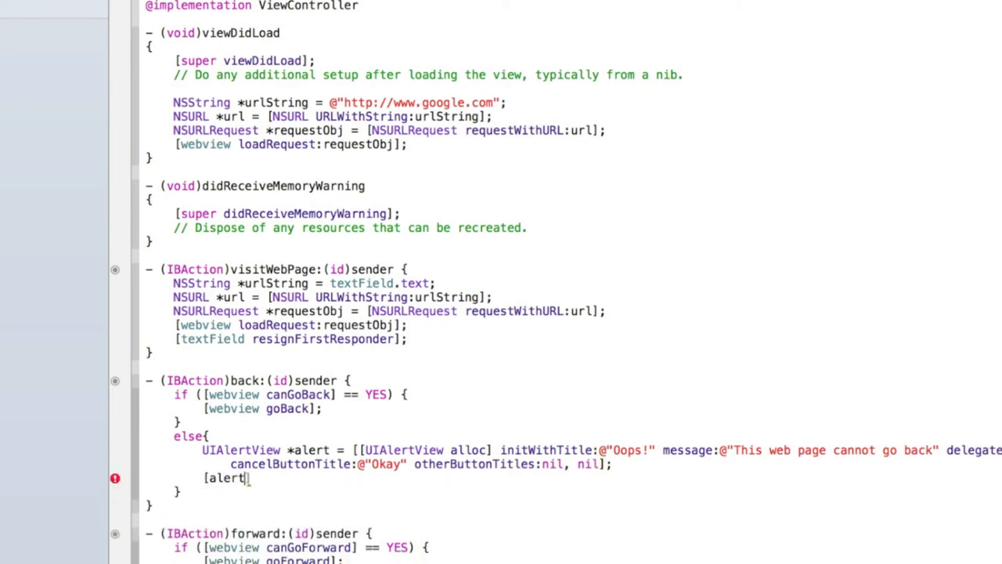
text(show];)
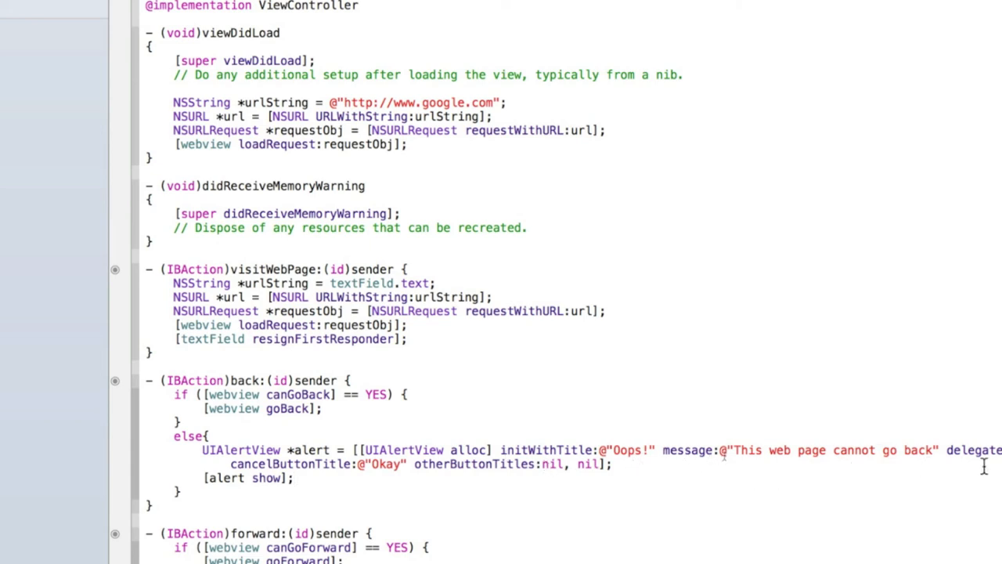
mouse_move(735, 472)
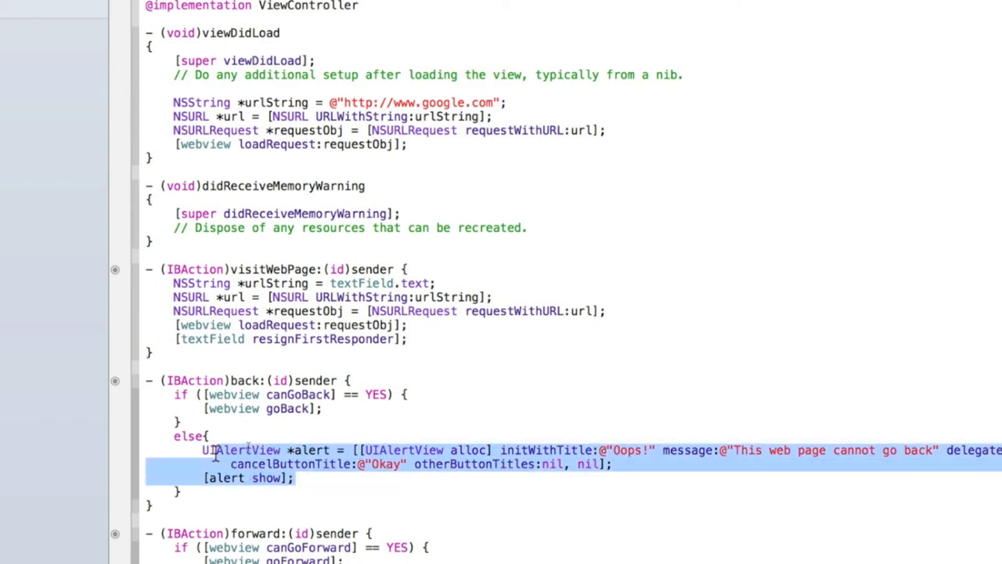
Select the else block in back: to copy it into forward:.
click(184, 494)
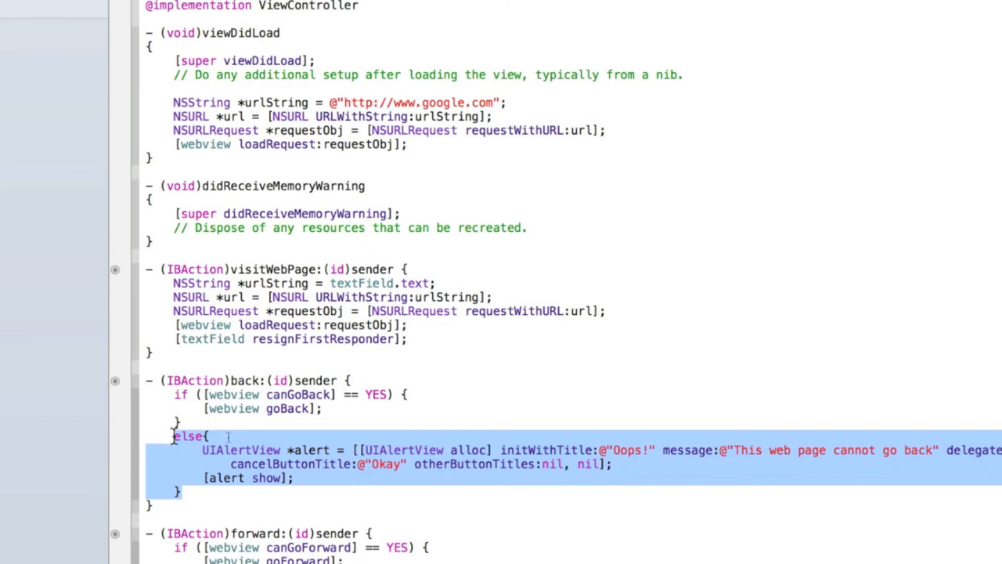
mouse_move(247, 522)
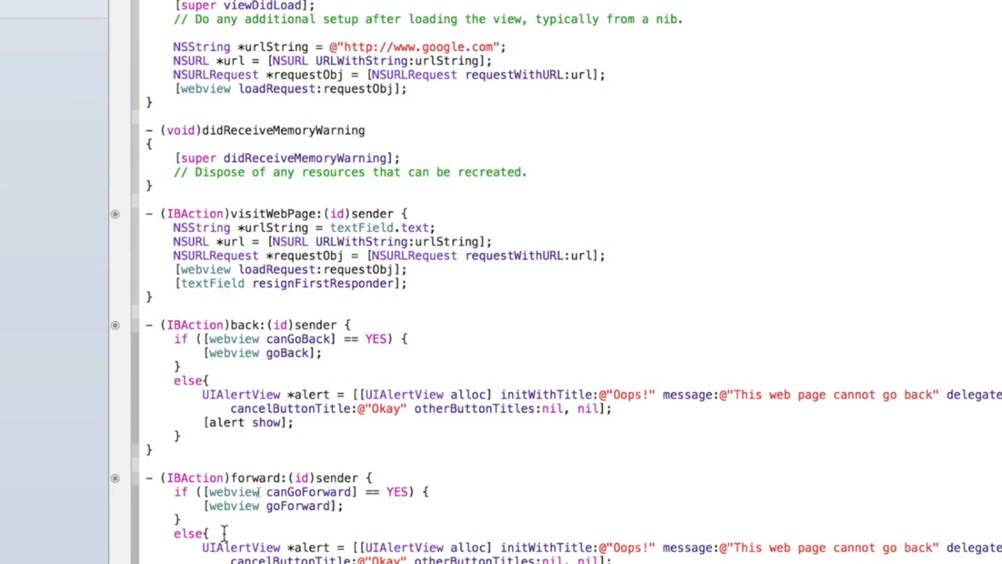
mouse_move(674, 513)
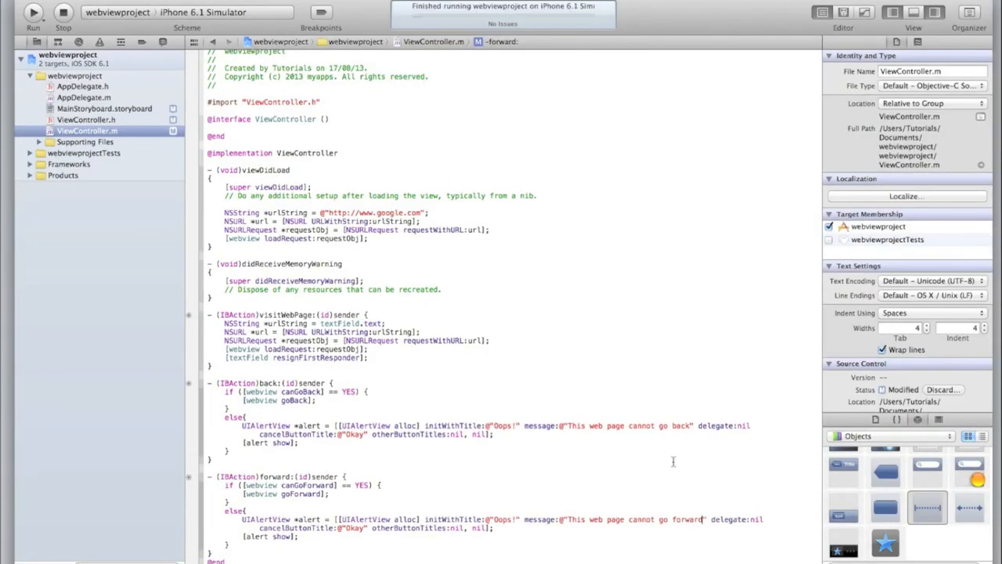
Run the rebuilt app, tap Back with no history, dismiss the 'Oops!' alert and start a new address.
click(32, 12)
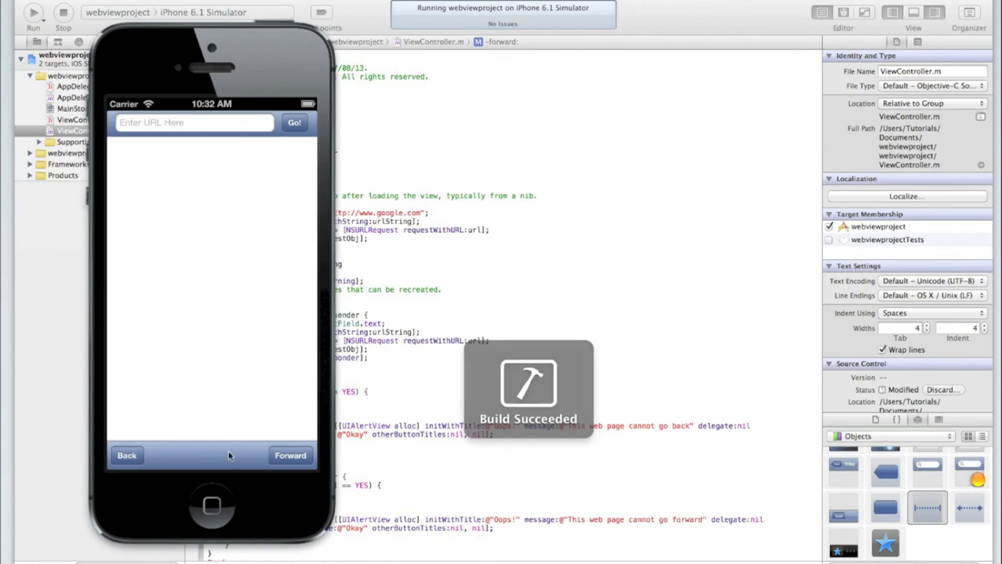
click(127, 454)
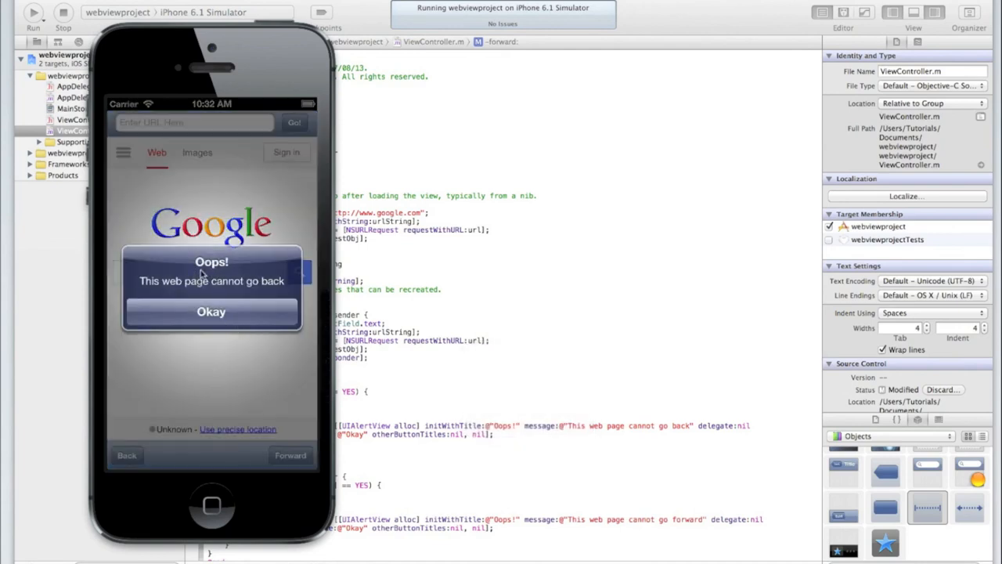
click(210, 310)
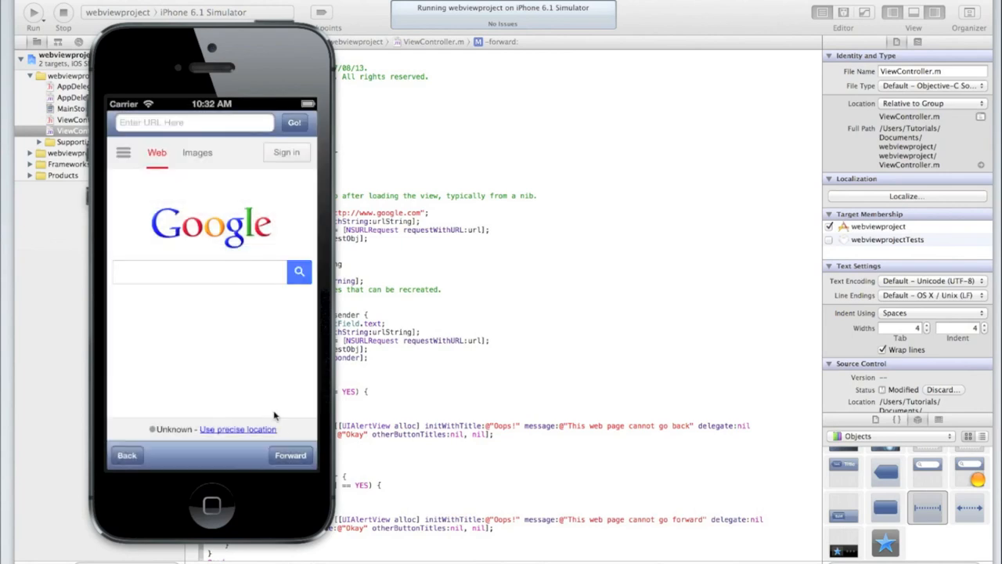
click(291, 454)
text(http://www.99)
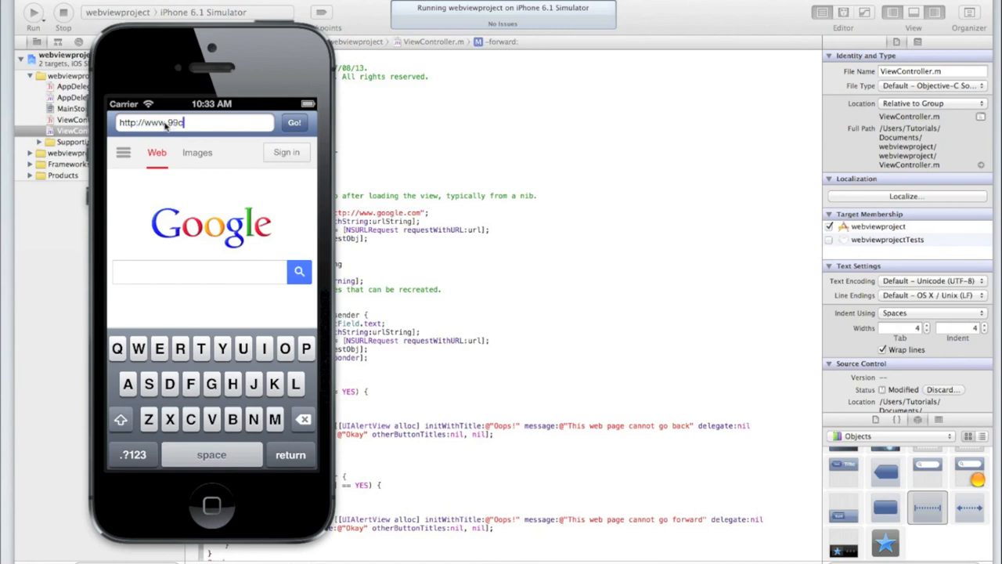
Enter the 99centsappdevelopment URL and load the site with Go.
text(cents)
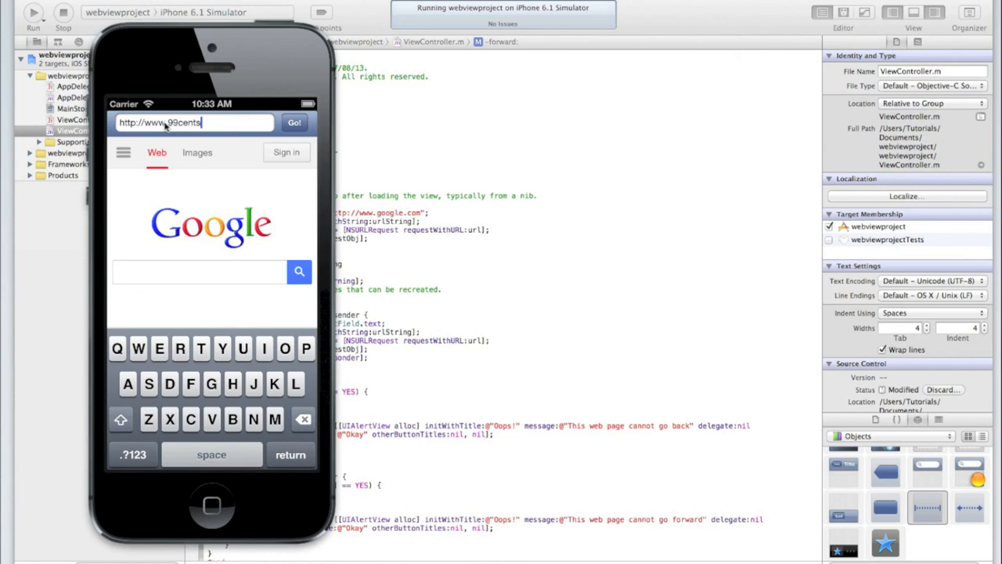
text(appdevelopment)
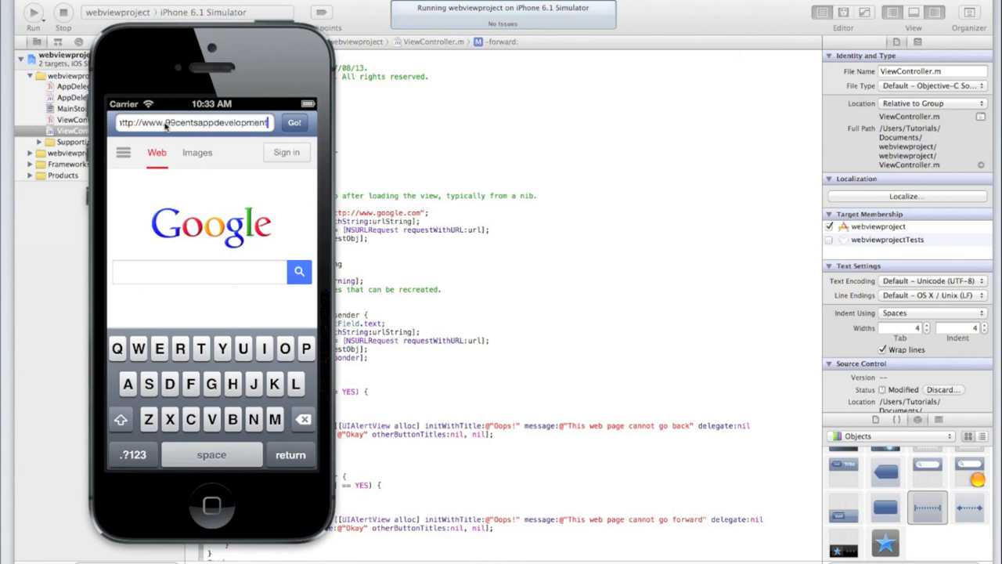
click(294, 122)
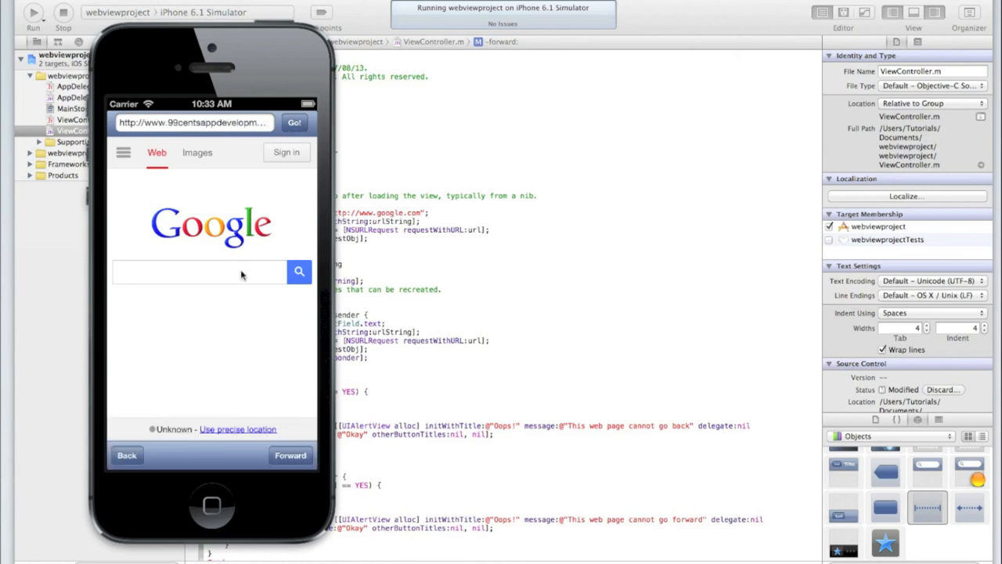
click(294, 122)
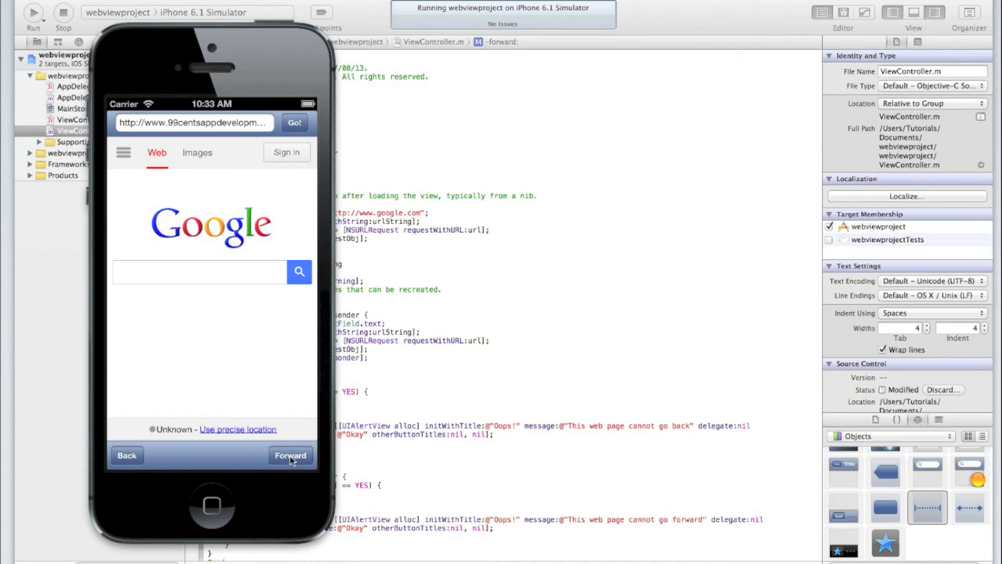
Tap Forward with no forward history and dismiss the 'Oops!' cannot-go-forward alert.
click(291, 454)
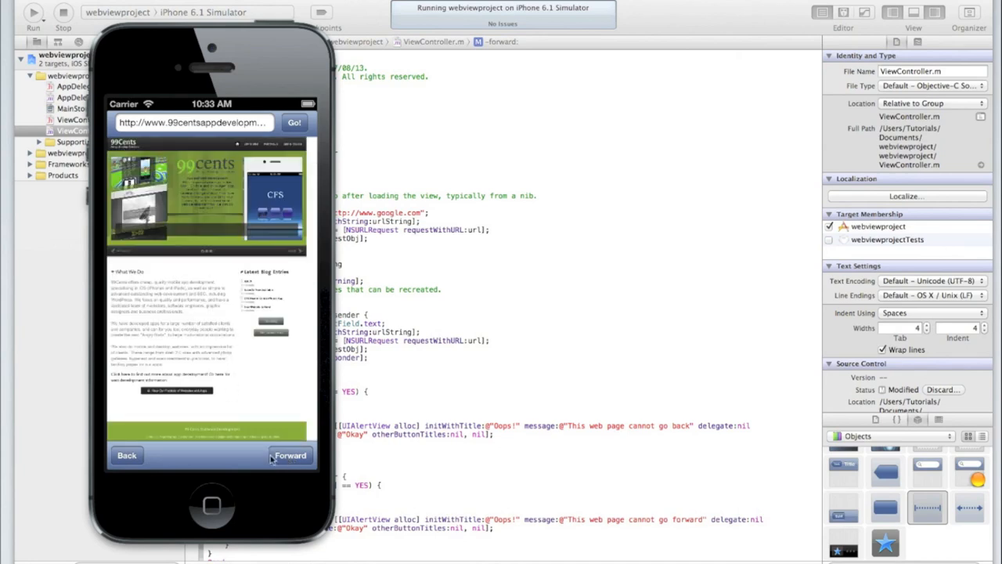
click(290, 454)
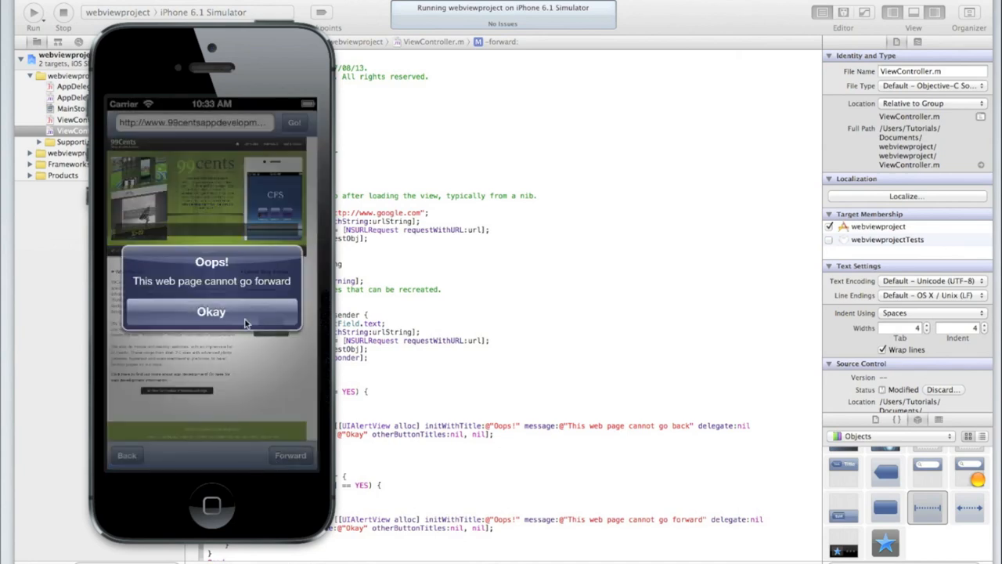
click(210, 312)
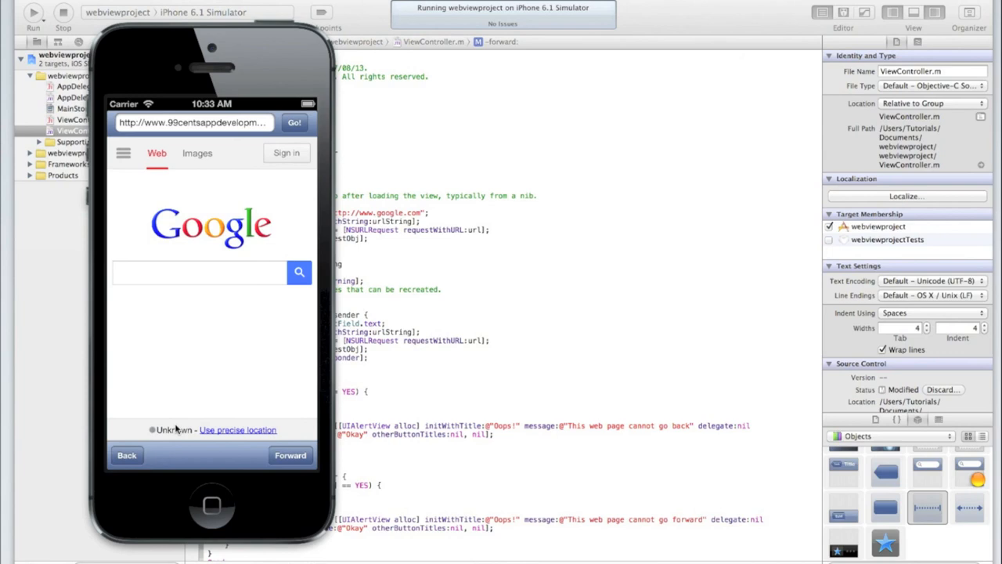
mouse_move(185, 429)
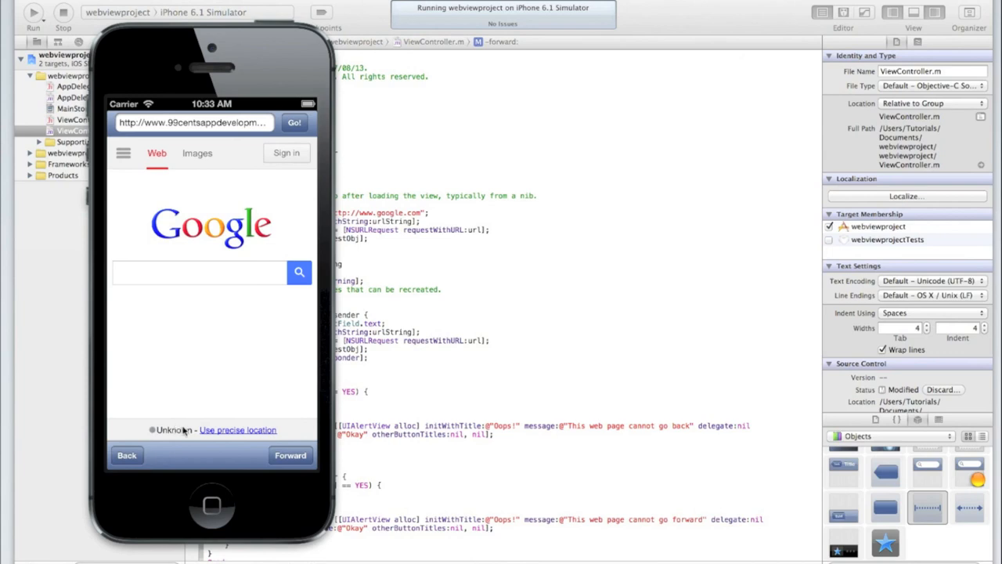
mouse_move(160, 394)
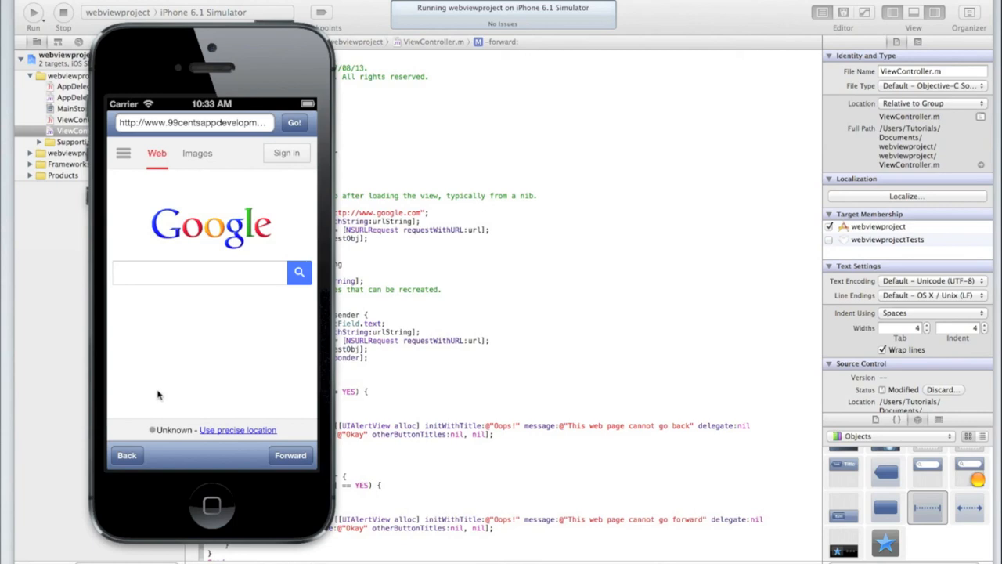
mouse_move(351, 382)
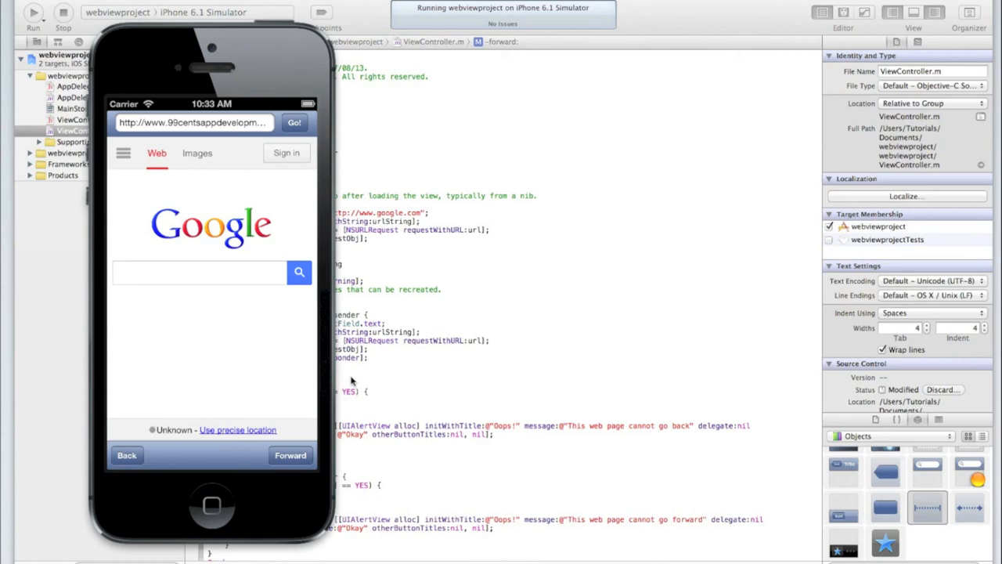
mouse_move(351, 380)
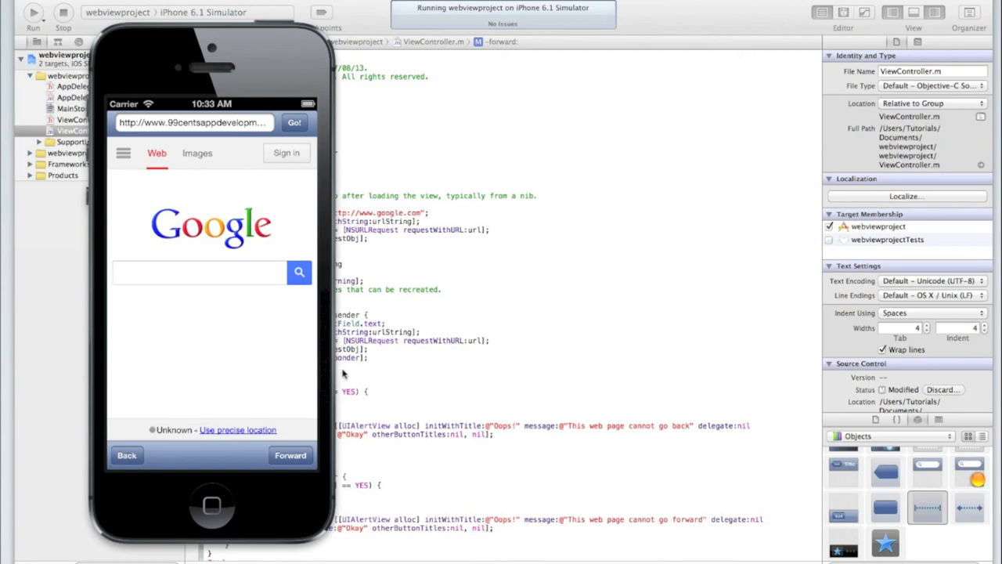
mouse_move(304, 316)
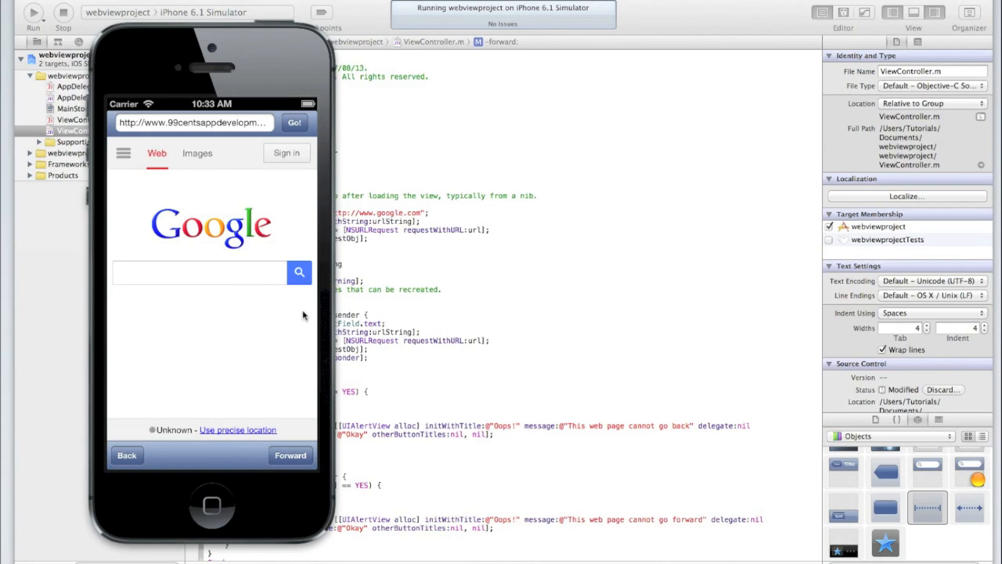